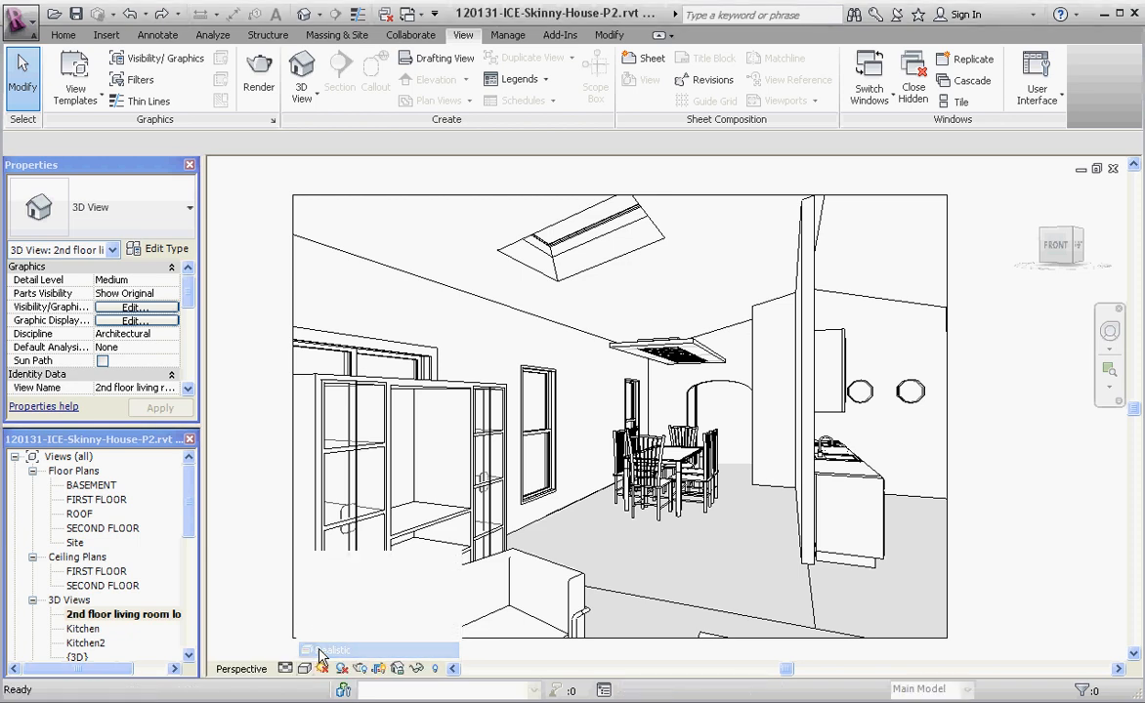
Step: Switch the living room 3D view to the Realistic visual style
left_click(337, 650)
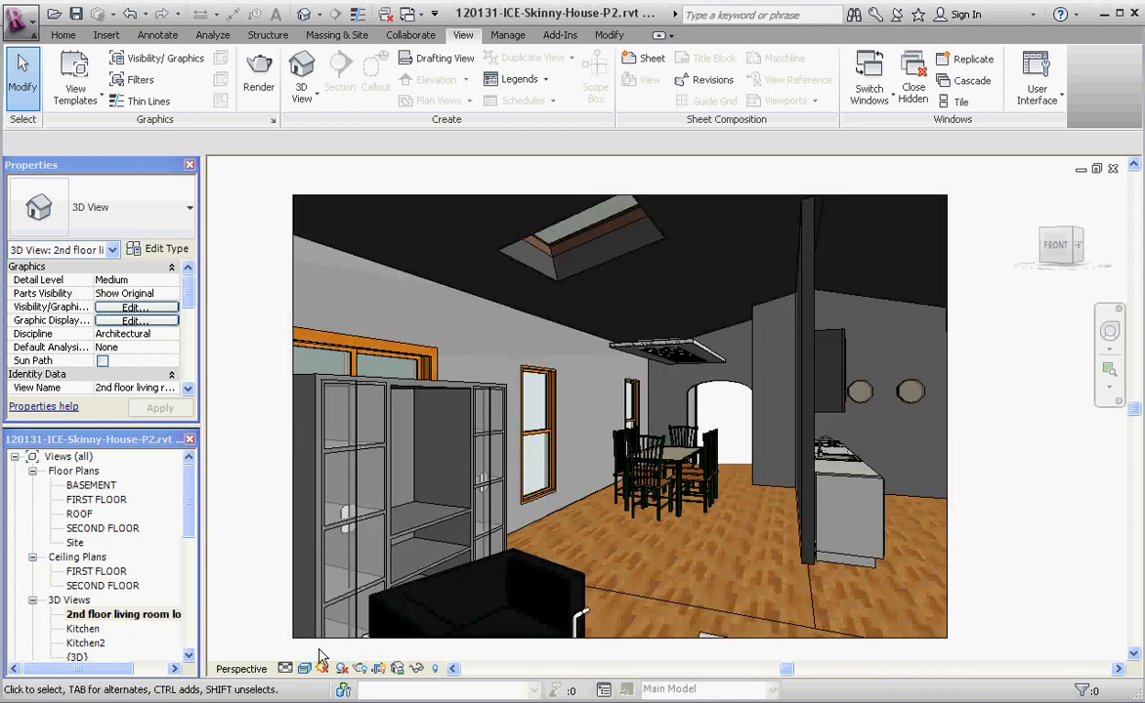
left_click(507, 35)
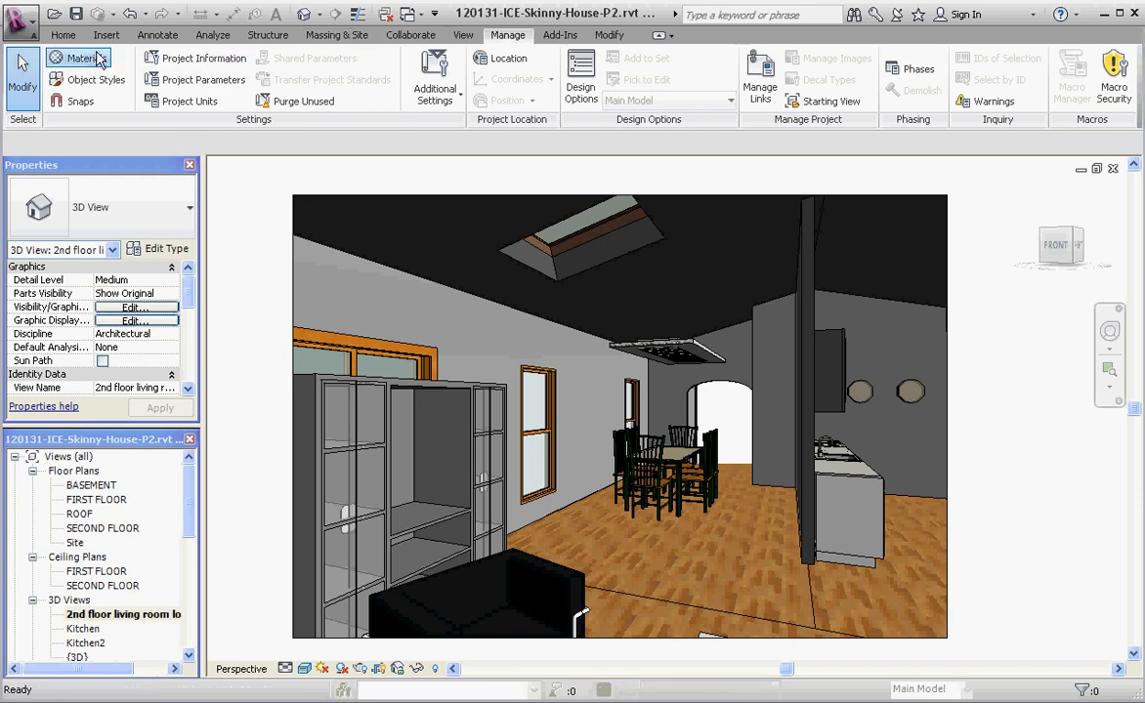
Step: Open the project Materials dialog and select the Paint material
left_click(80, 58)
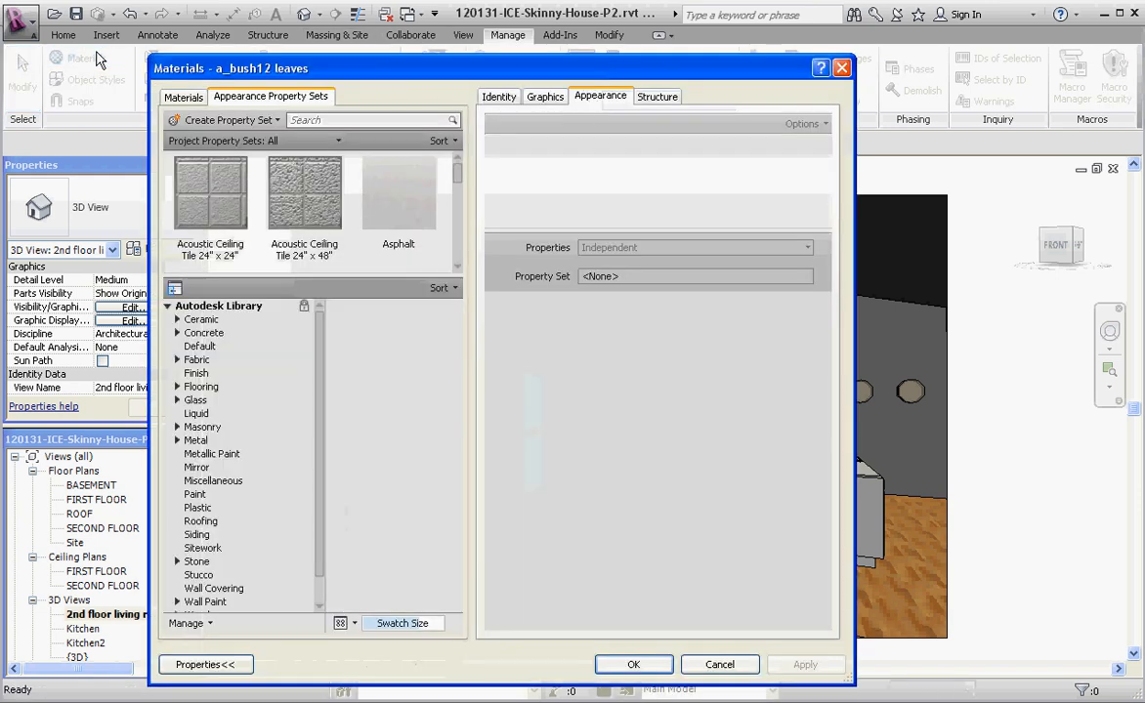
left_click(182, 96)
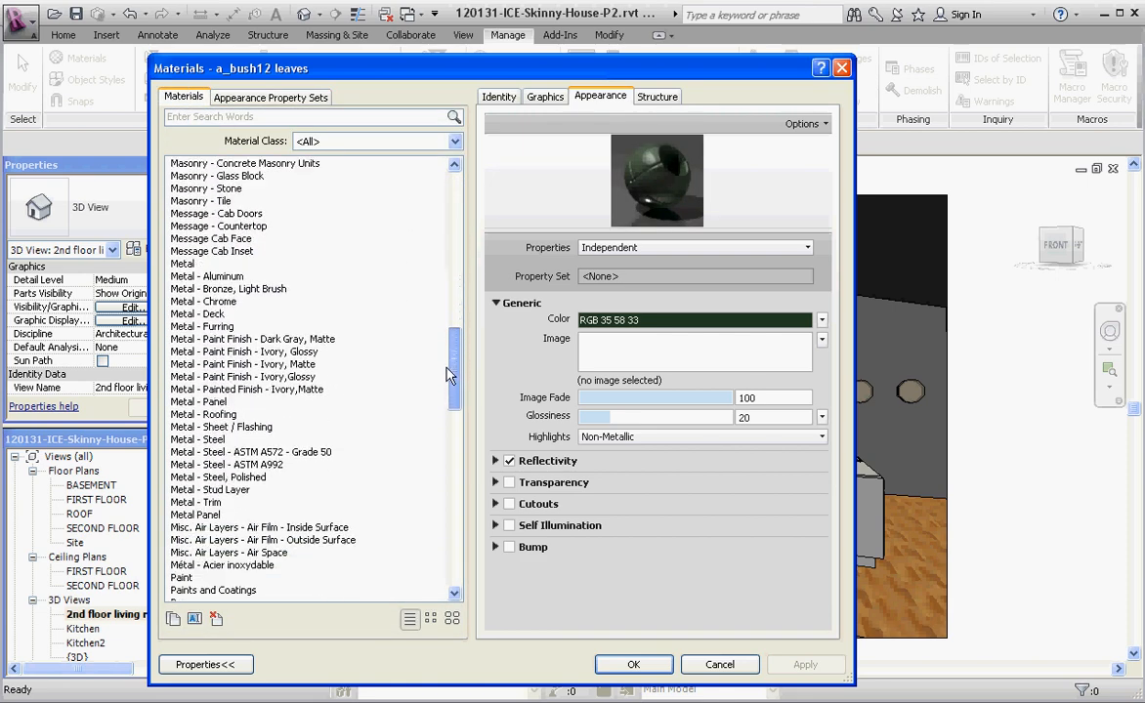
scroll("down", 3)
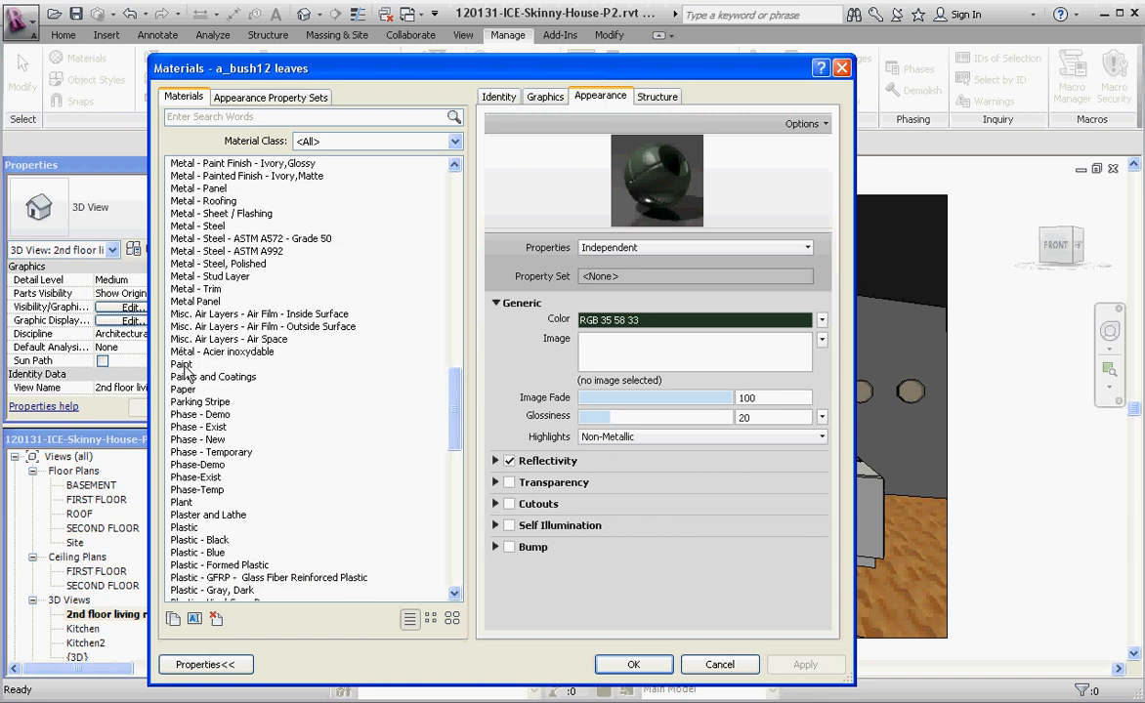
left_click(213, 376)
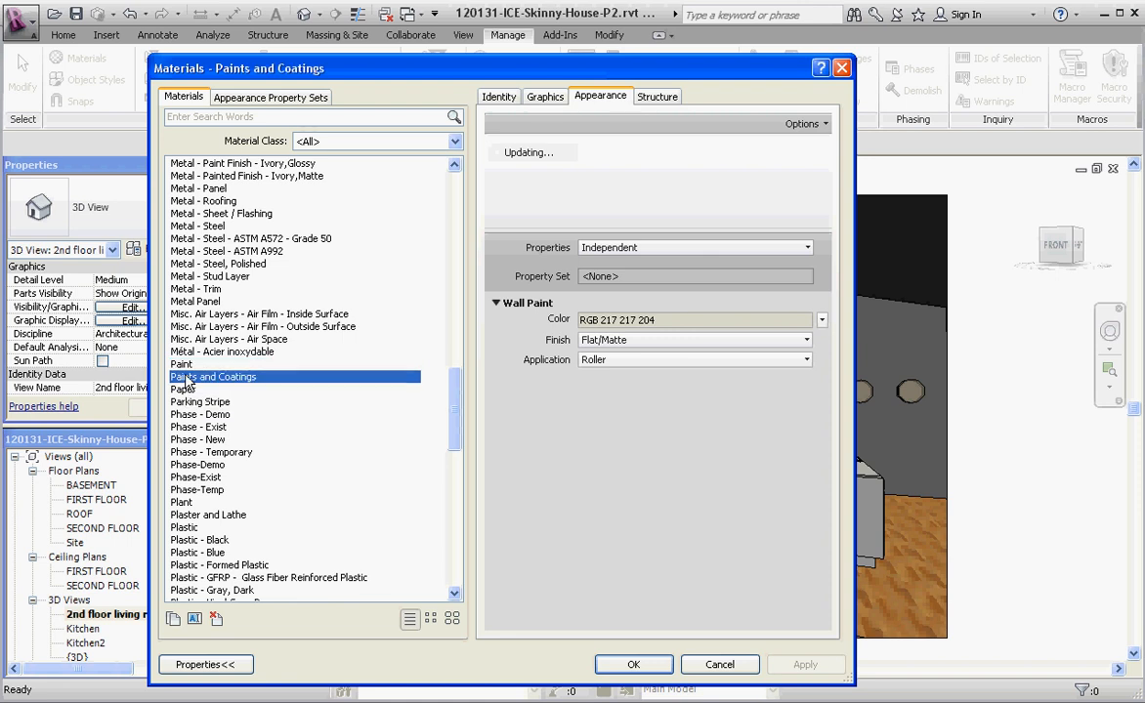
left_click(181, 363)
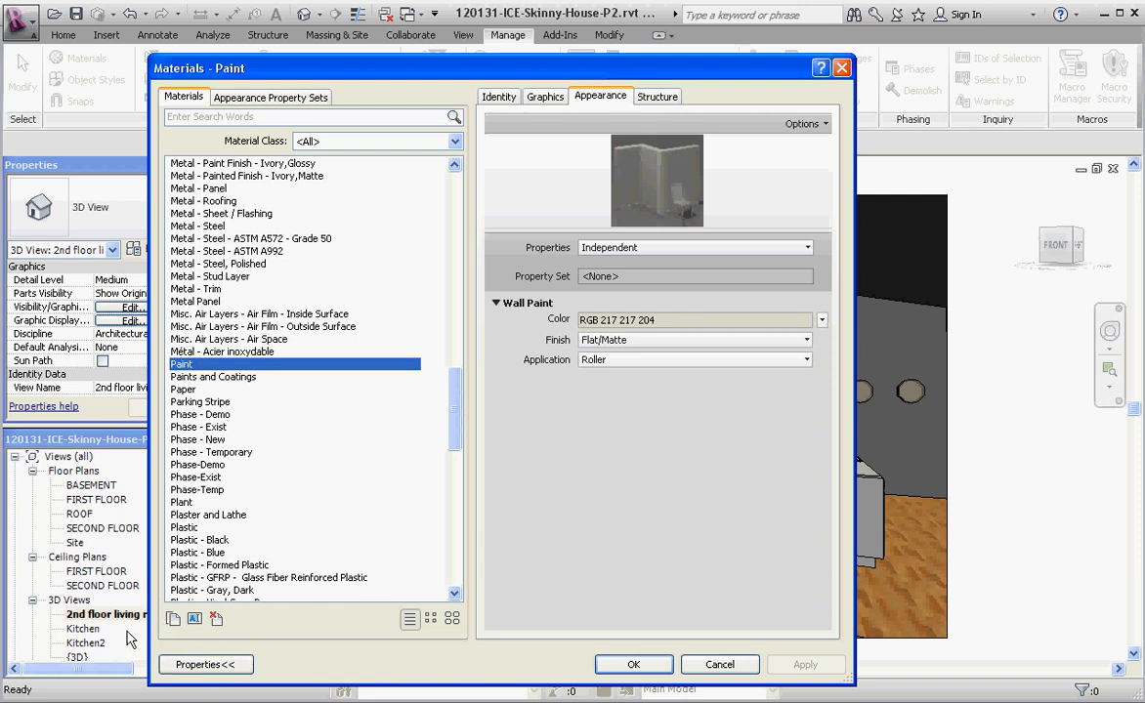
mouse_move(266, 654)
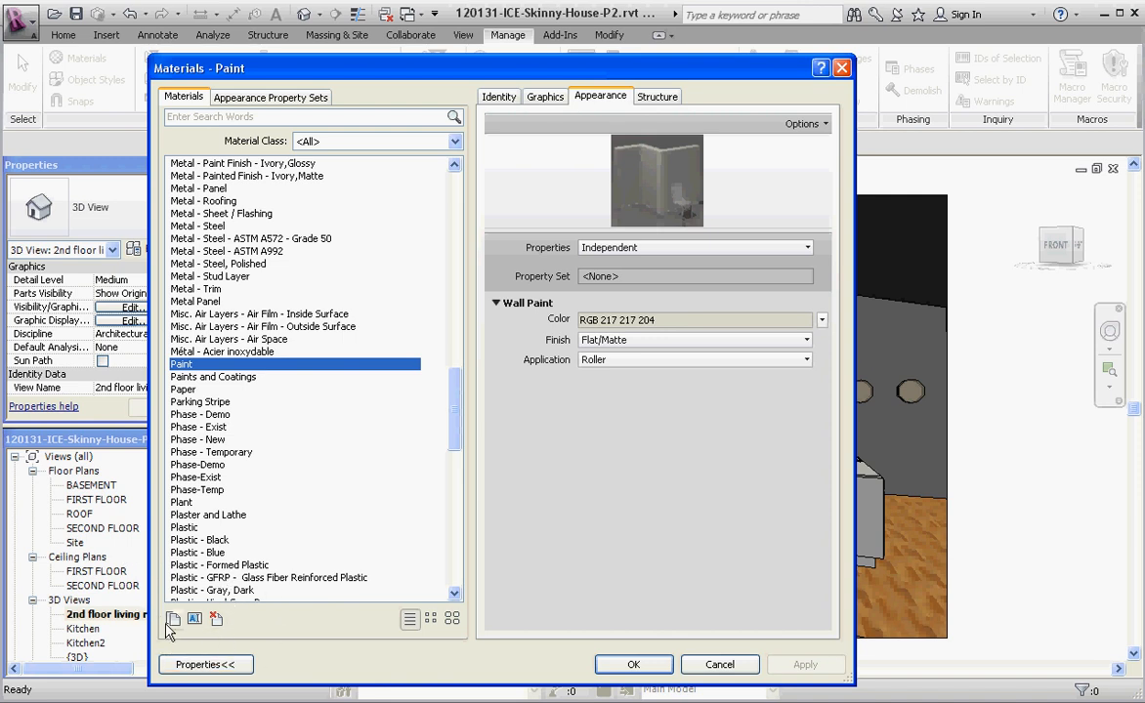
Step: Duplicate the Paint material as 'Paint Orange'
left_click(174, 618)
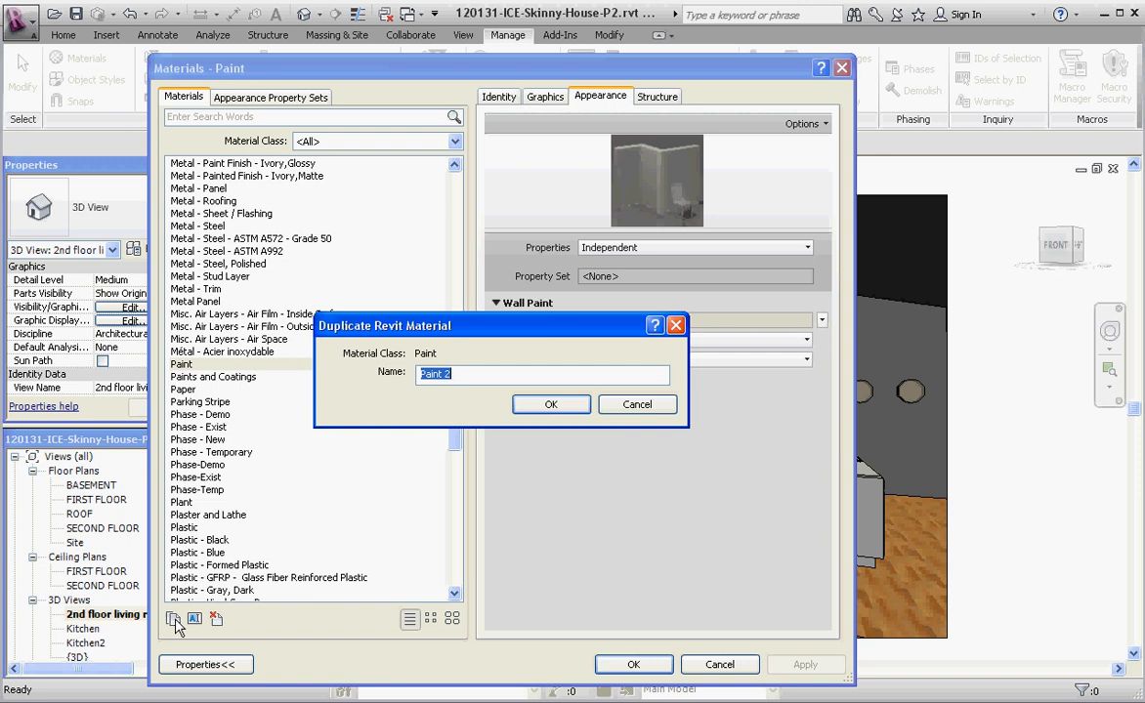
type("Paint")
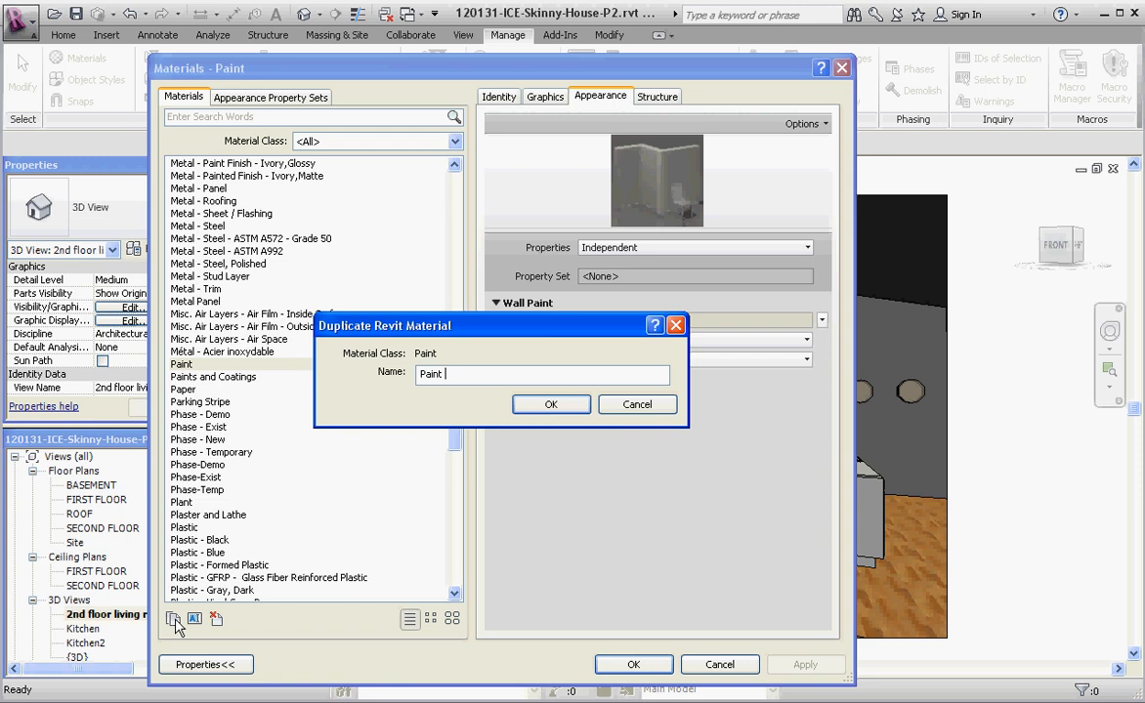
type("Orange")
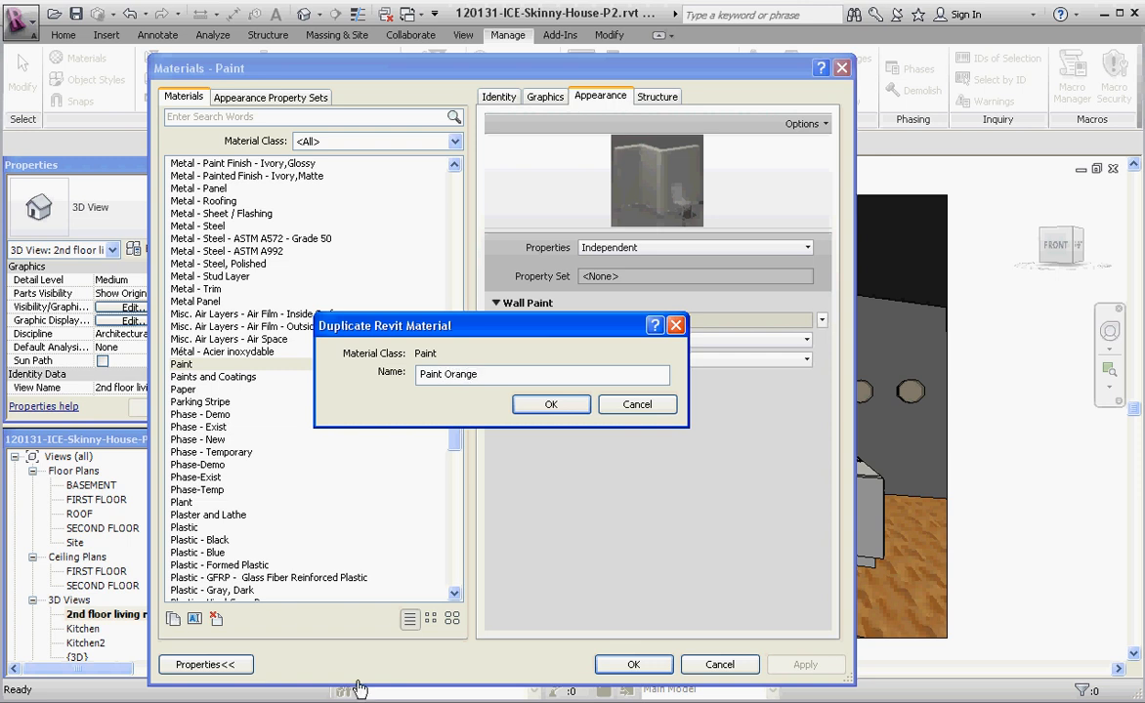
left_click(551, 404)
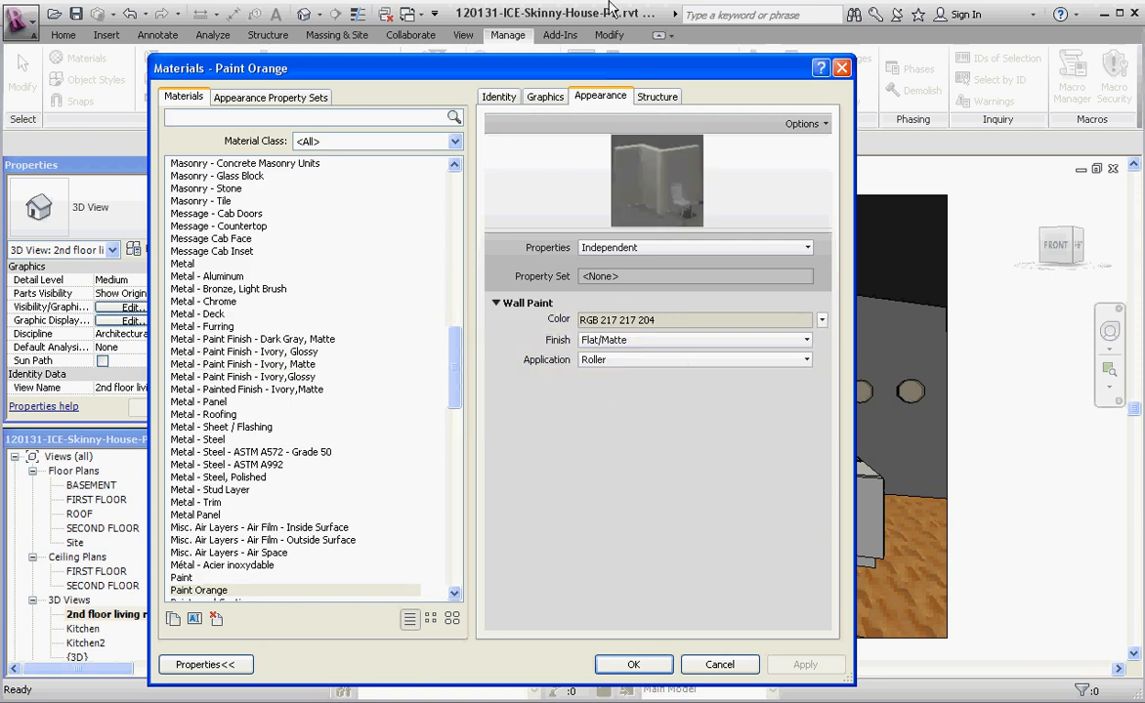
Step: Show Paint Orange's Graphics tab with shading RGB 216-216-204 and no patterns
left_click(271, 97)
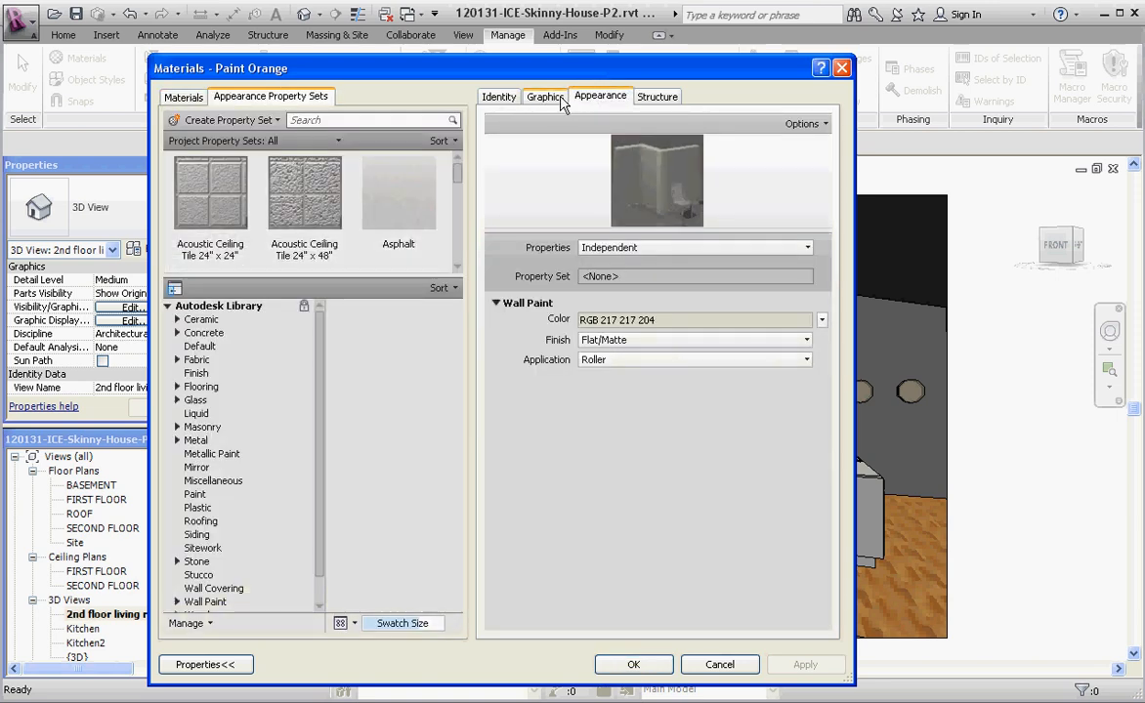
left_click(544, 96)
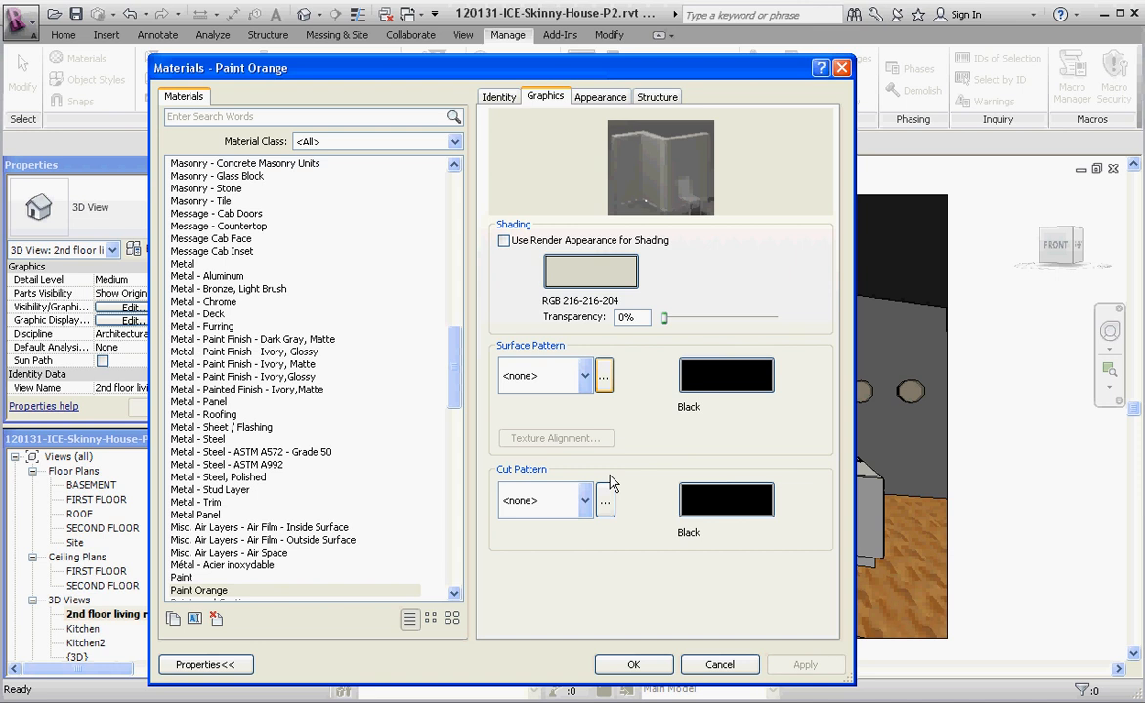
mouse_move(589, 226)
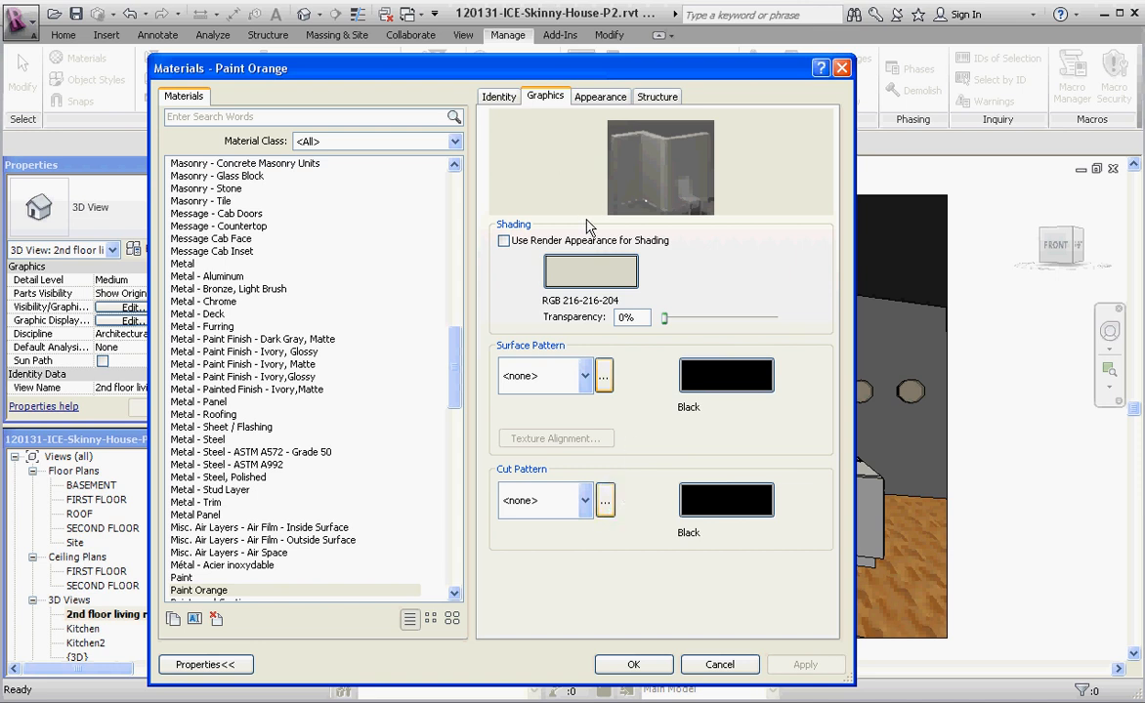
Step: Choose an orange shading colour for Paint Orange, RGB 241-139-078
left_click(590, 271)
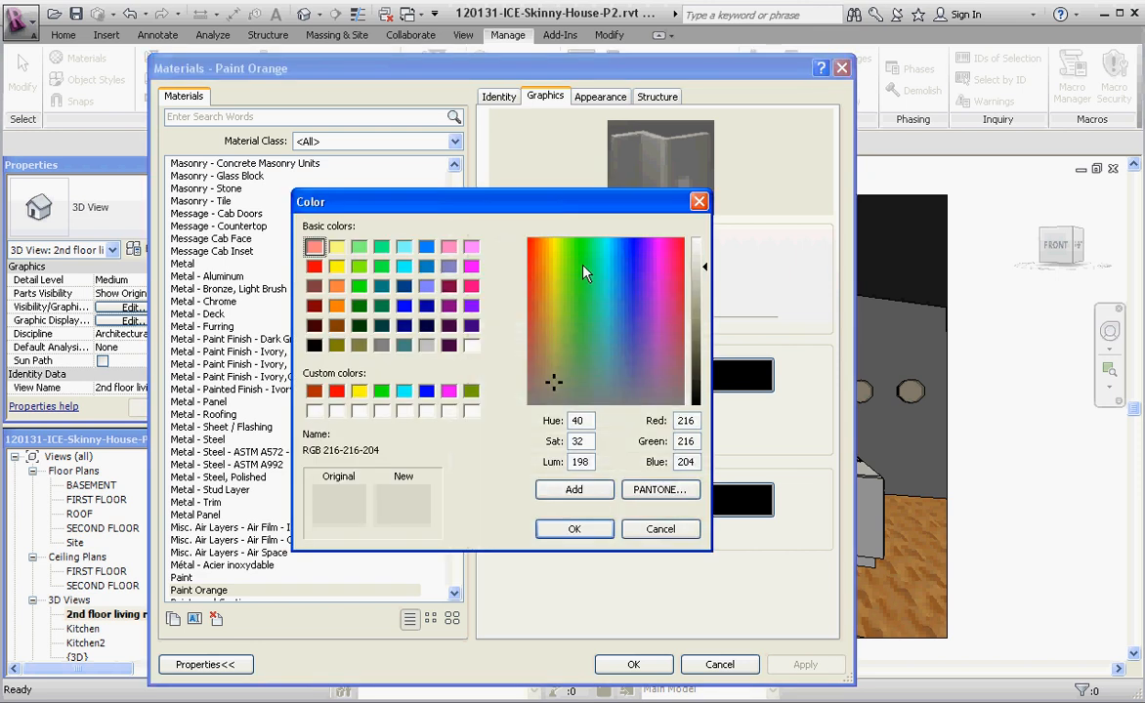
left_click(337, 287)
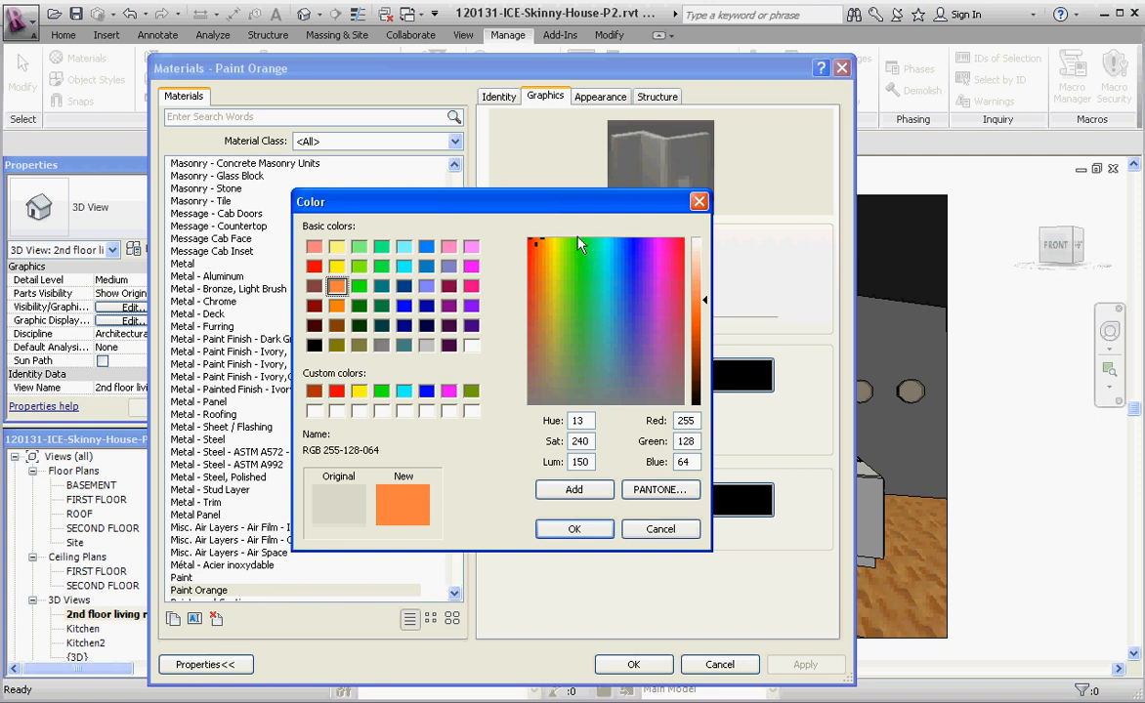
mouse_move(530, 273)
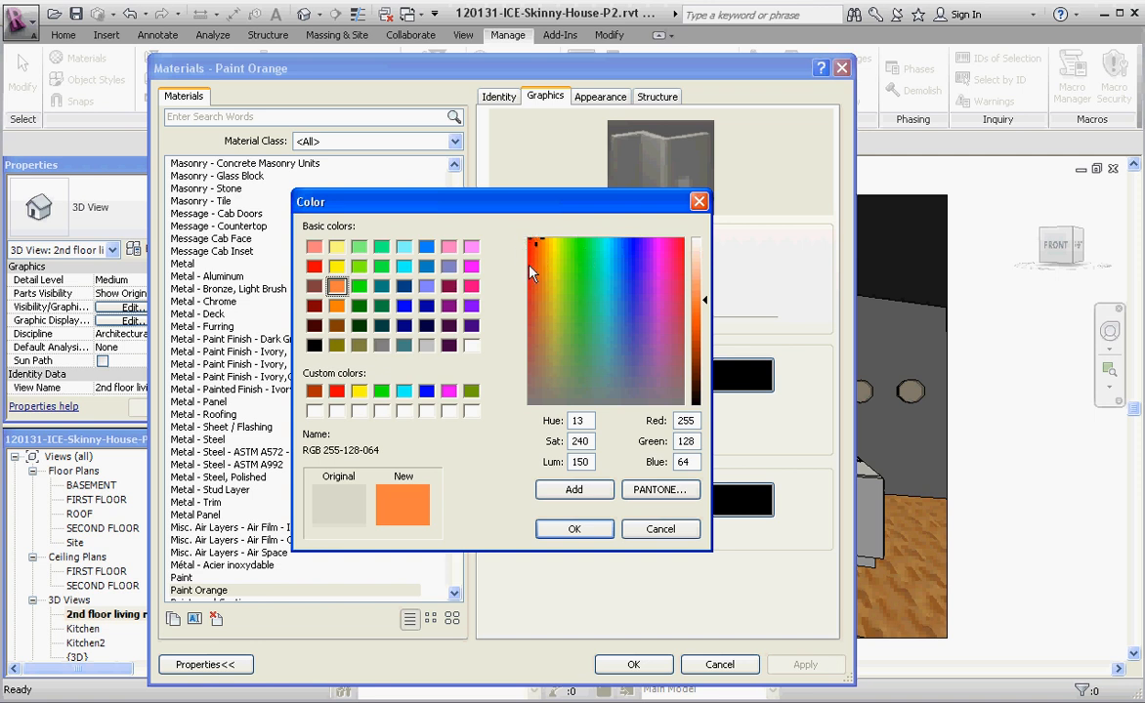
mouse_move(540, 242)
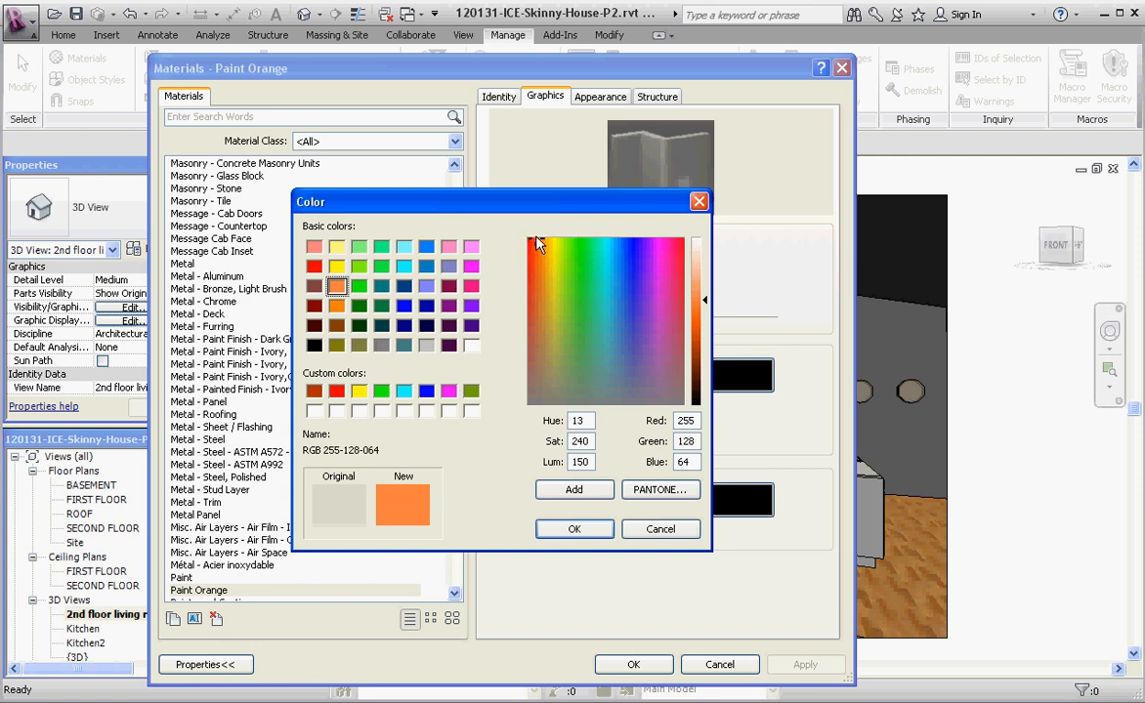
mouse_move(530, 246)
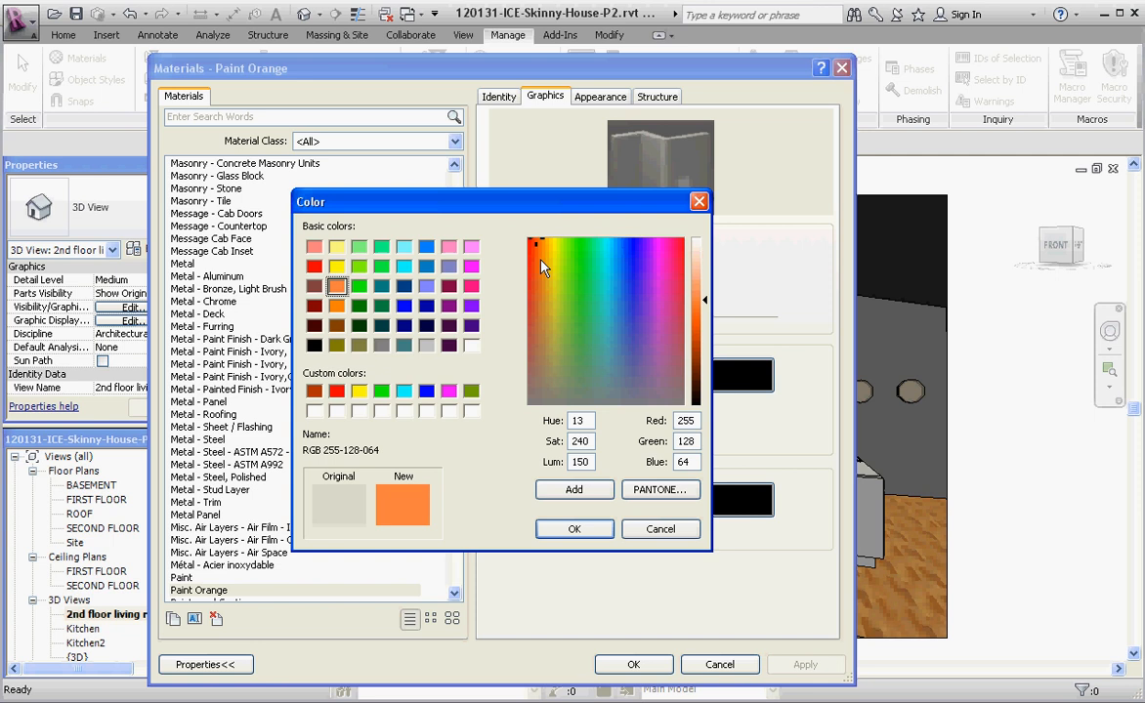
left_click(542, 263)
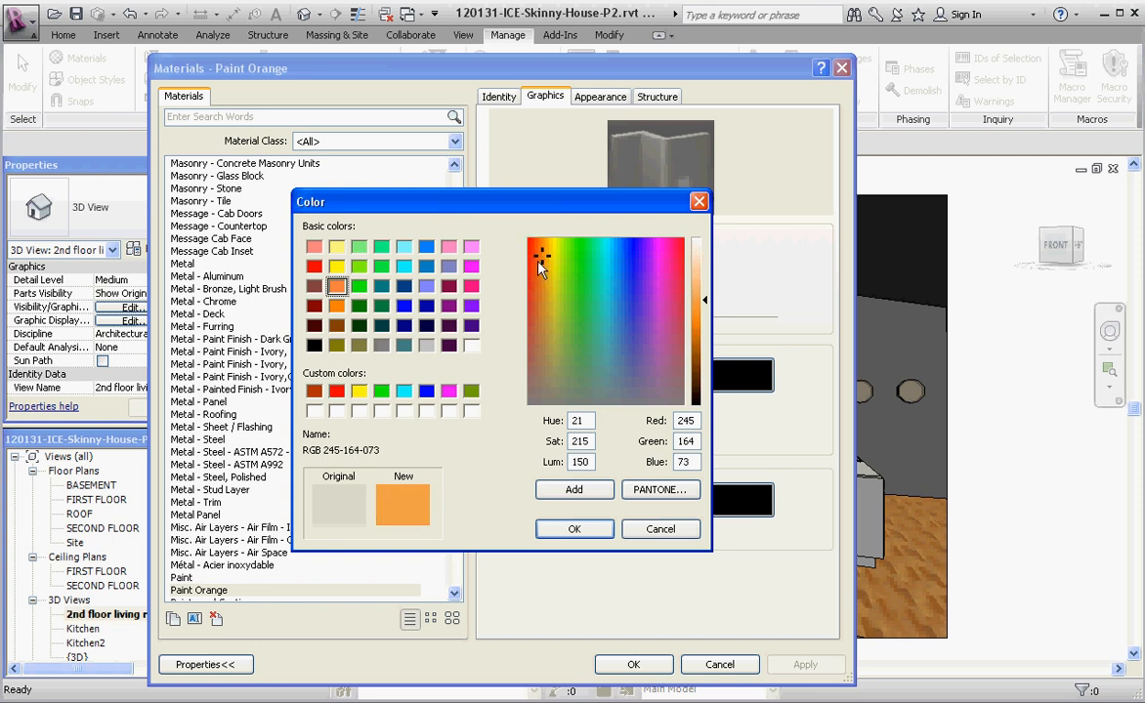
left_click(542, 256)
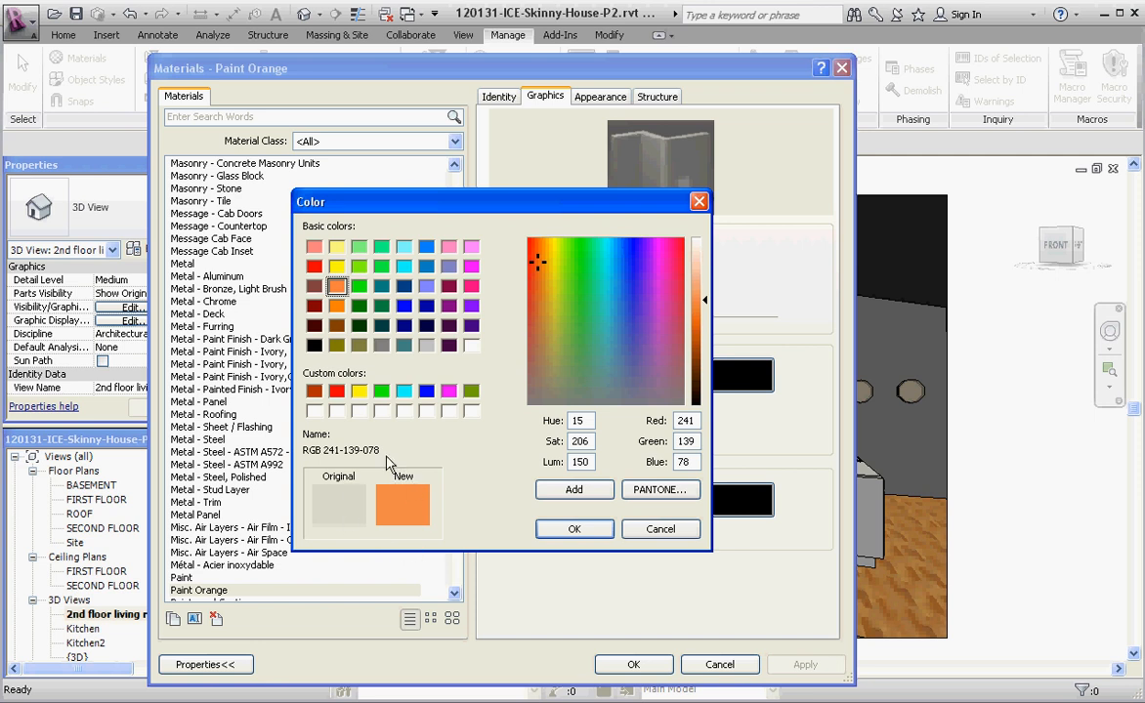
mouse_move(454, 496)
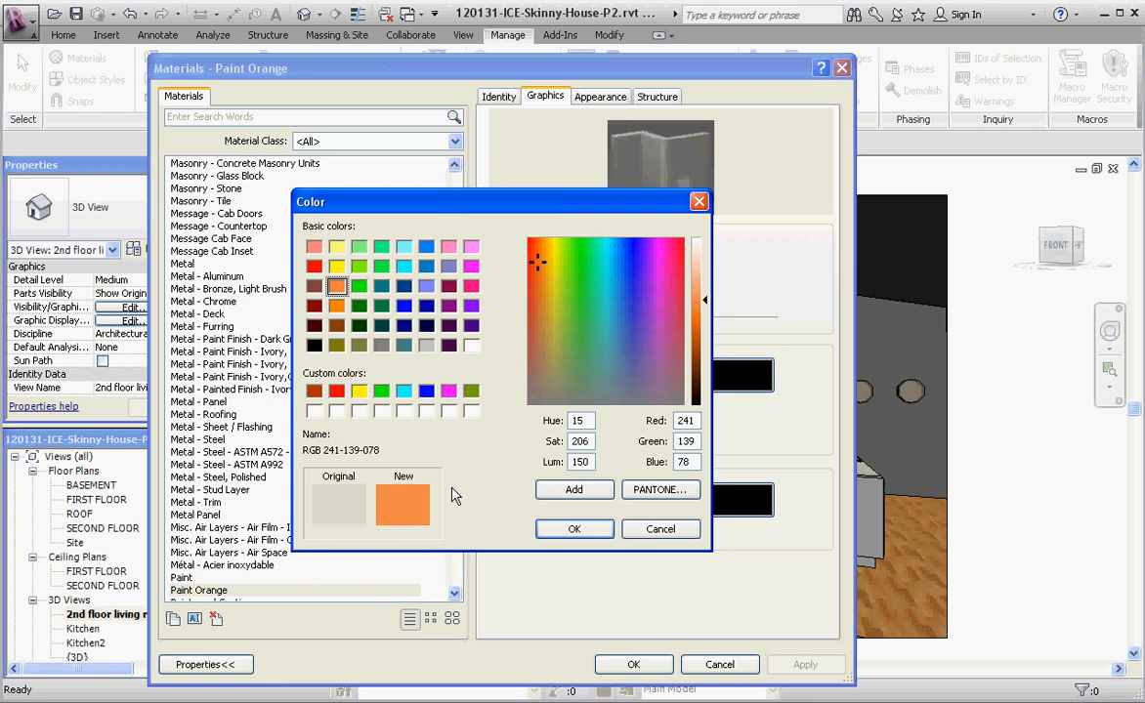
mouse_move(674, 456)
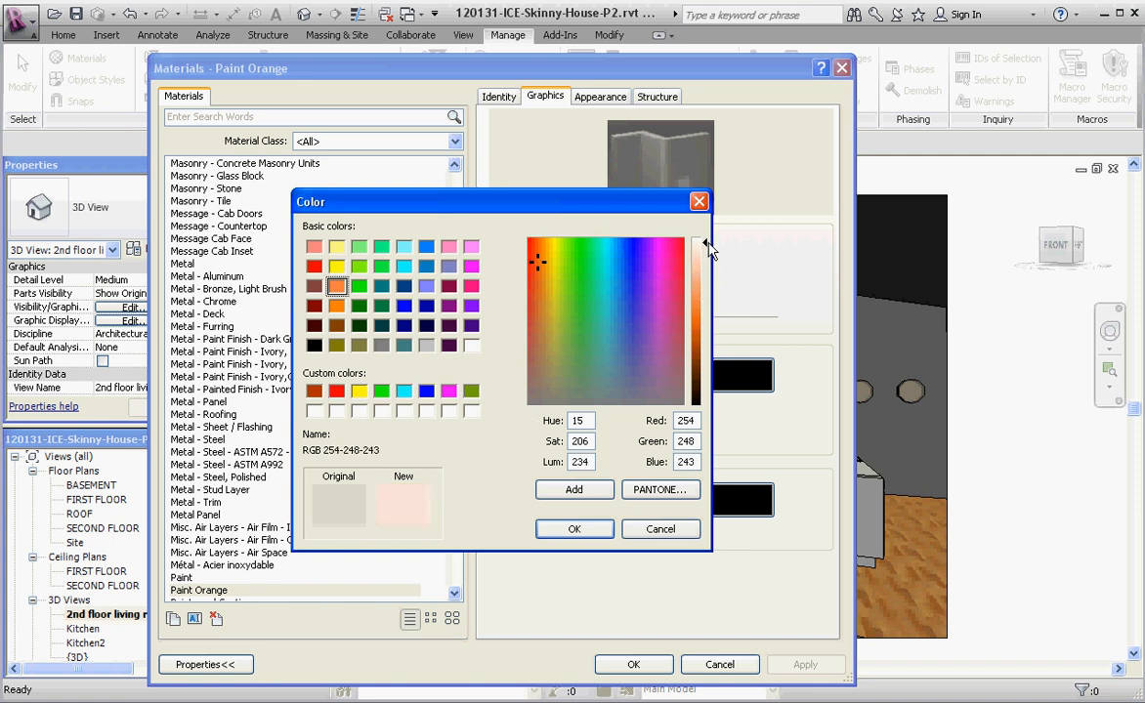
Step: Darken the shading colour to burnt orange, RGB 154-065-012
left_click_drag(706, 247, 706, 355)
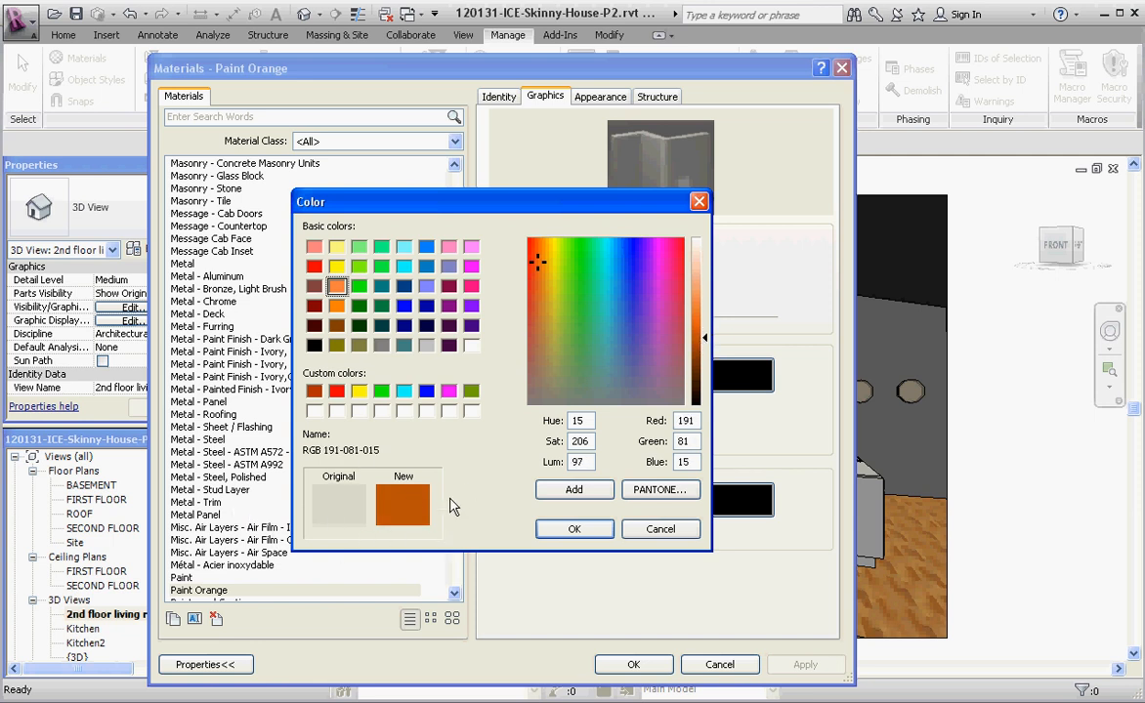
left_click_drag(705, 344, 705, 350)
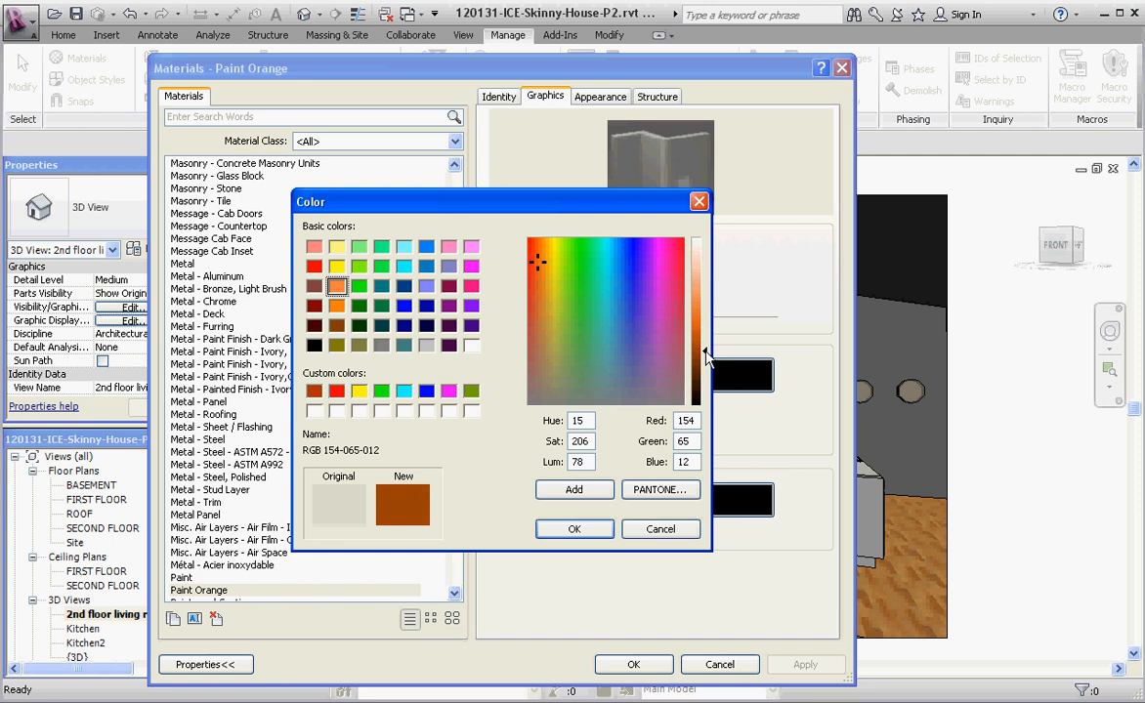
mouse_move(447, 472)
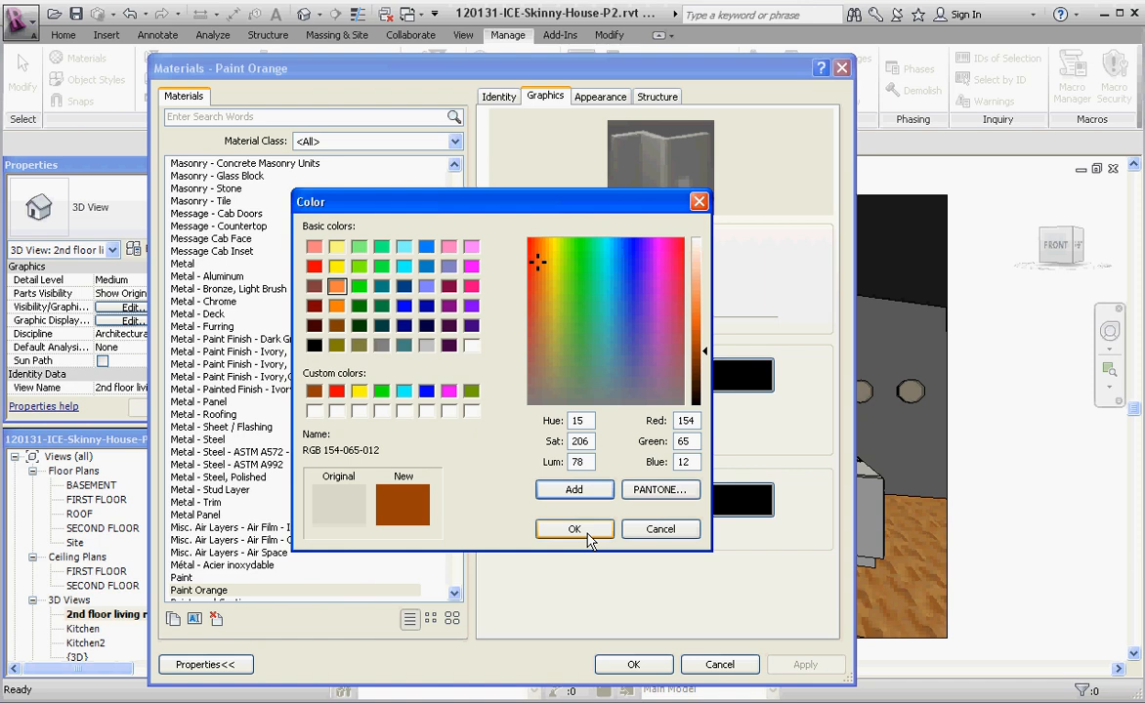
Step: Confirm the shading and set Wall Paint Color in the appearance to RGB 154 65 12
left_click(574, 529)
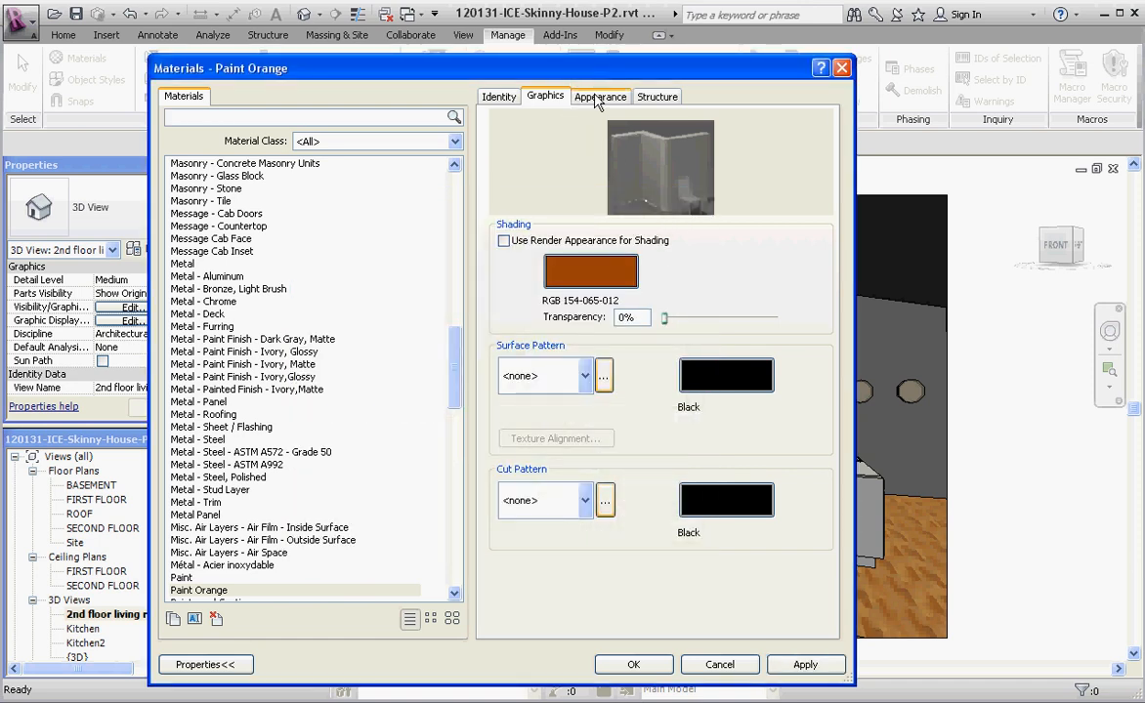
left_click(599, 96)
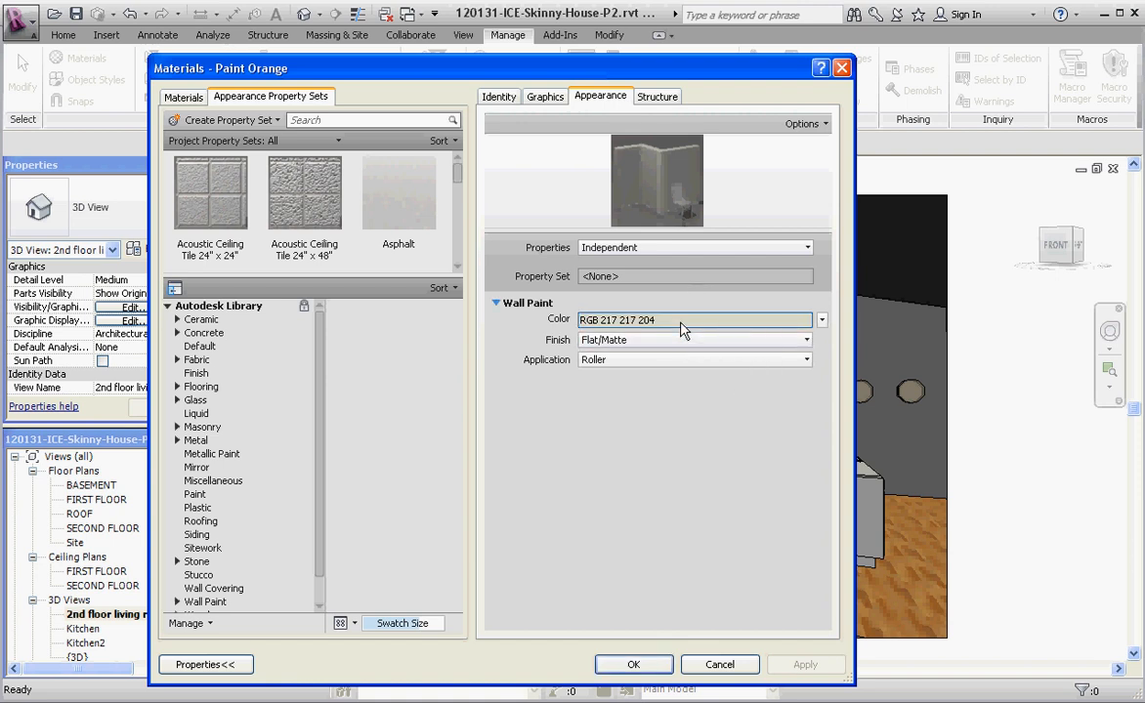
left_click(693, 319)
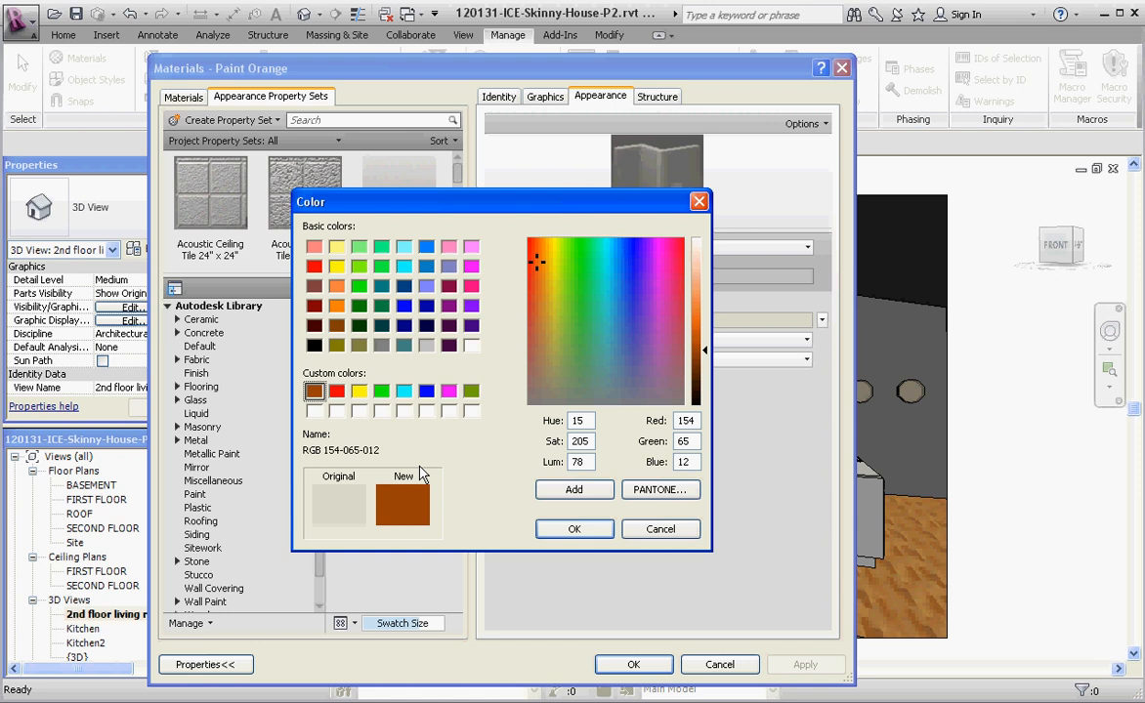
left_click(574, 528)
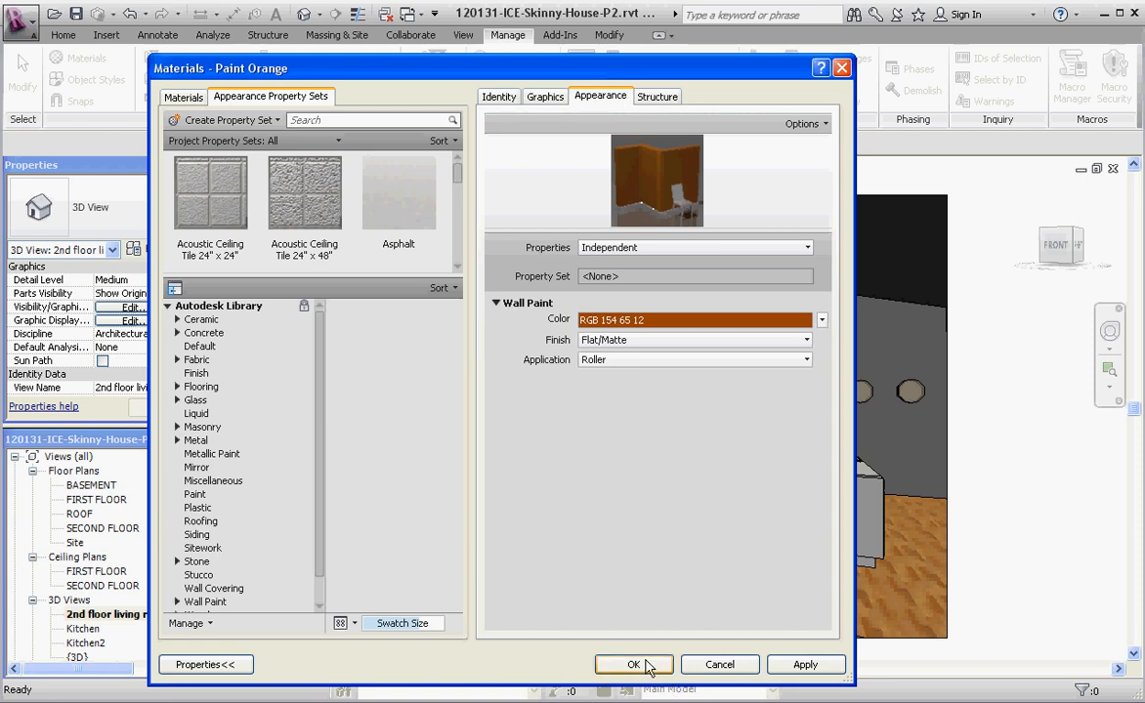
Step: Close the Materials dialog and activate the Paint tool on the Modify tab
left_click(633, 664)
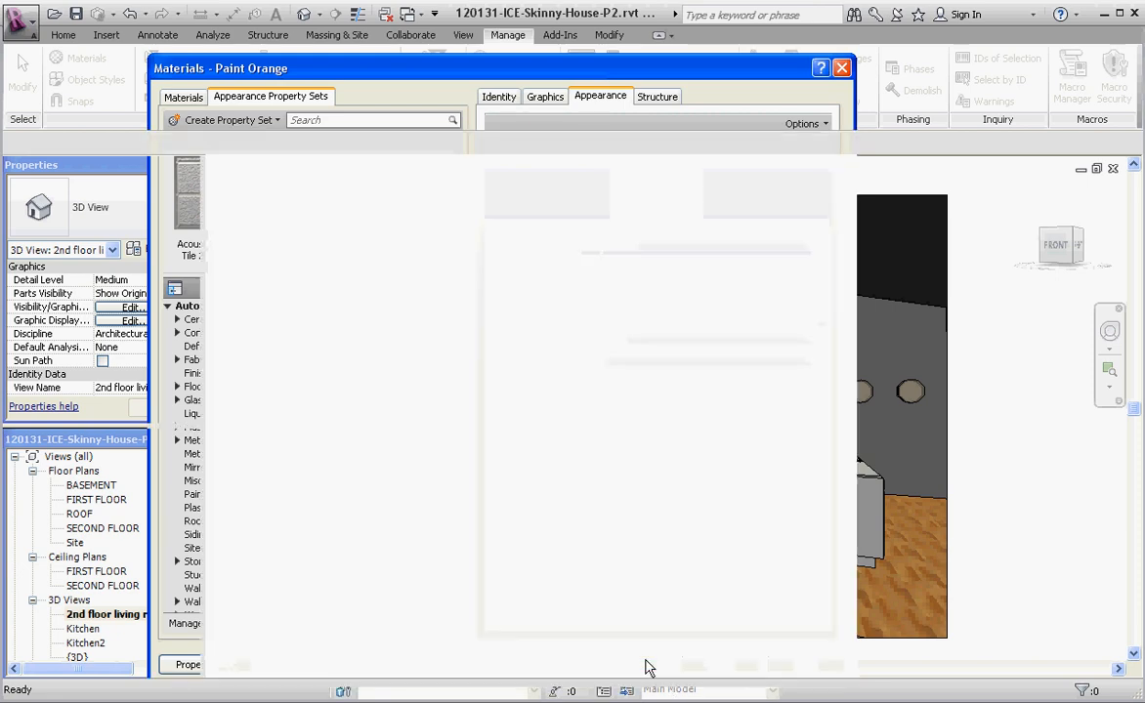
left_click(841, 68)
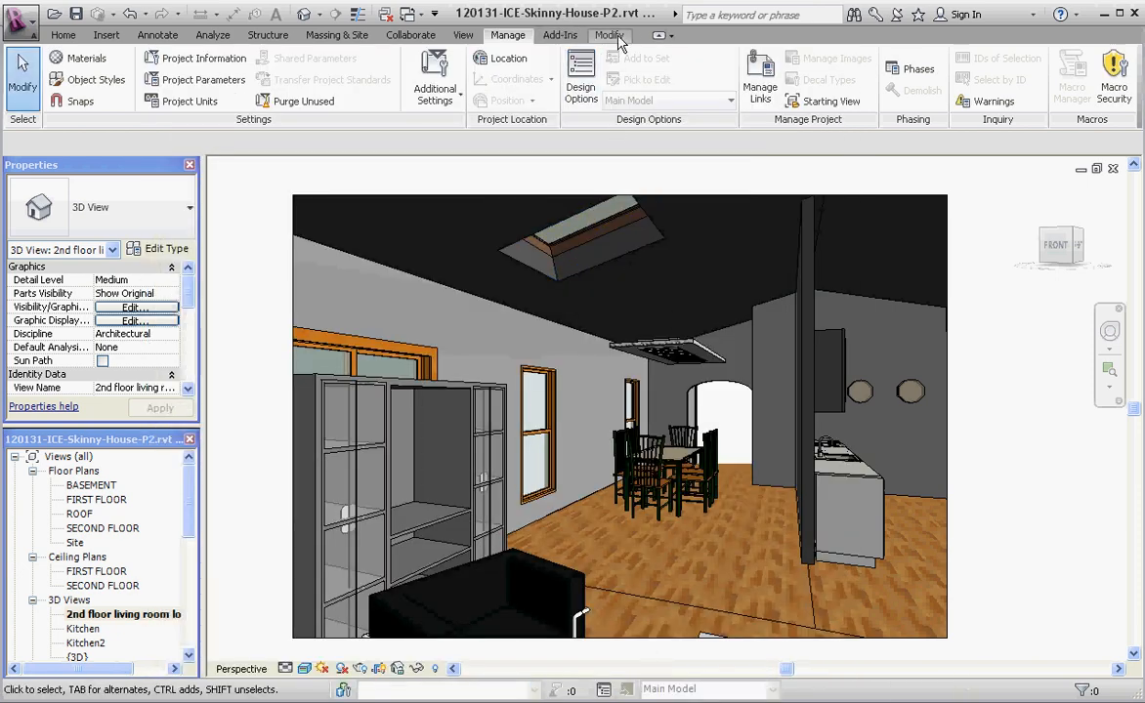
left_click(609, 35)
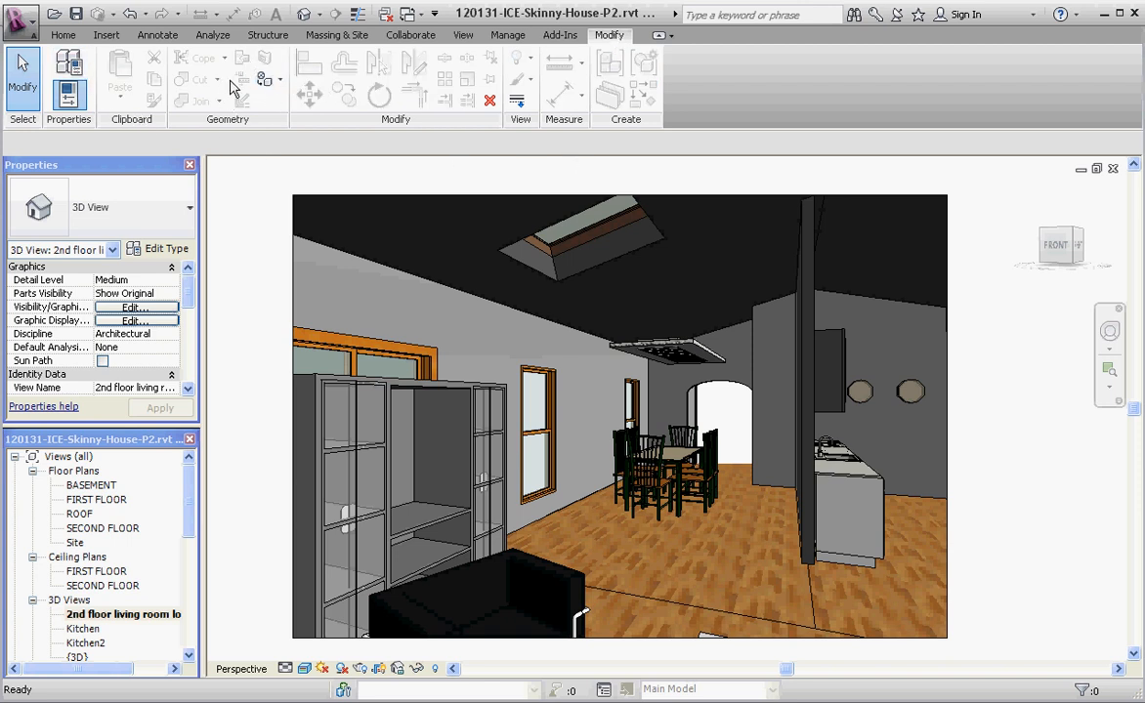
mouse_move(272, 60)
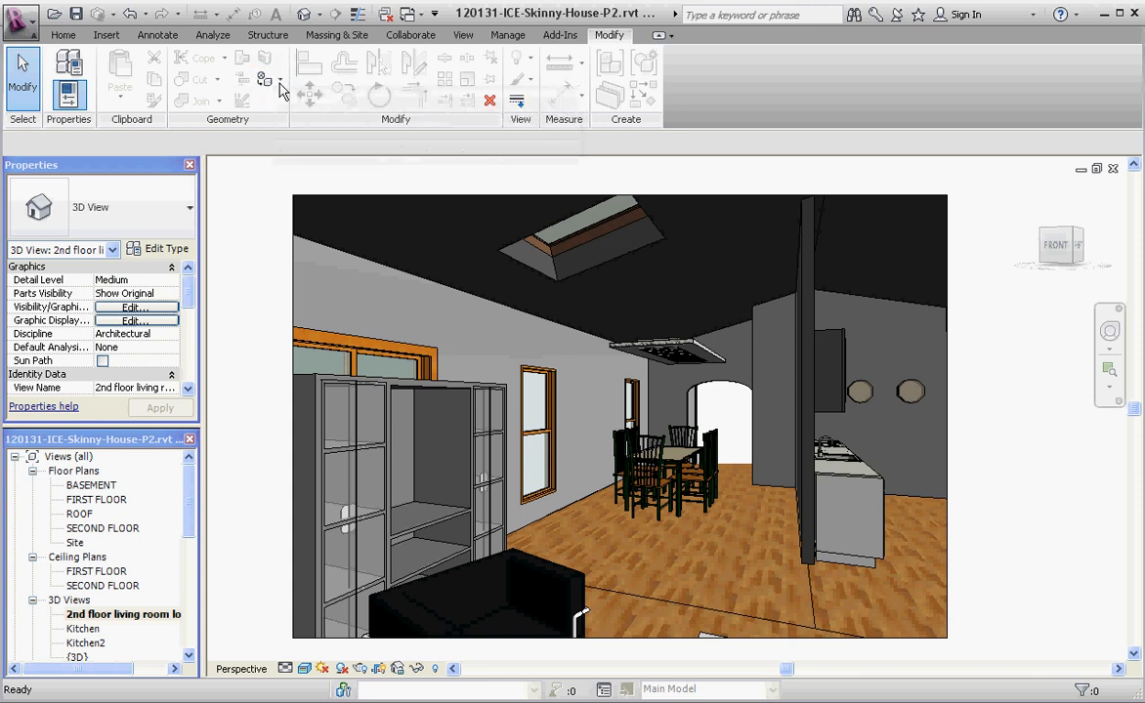
mouse_move(262, 80)
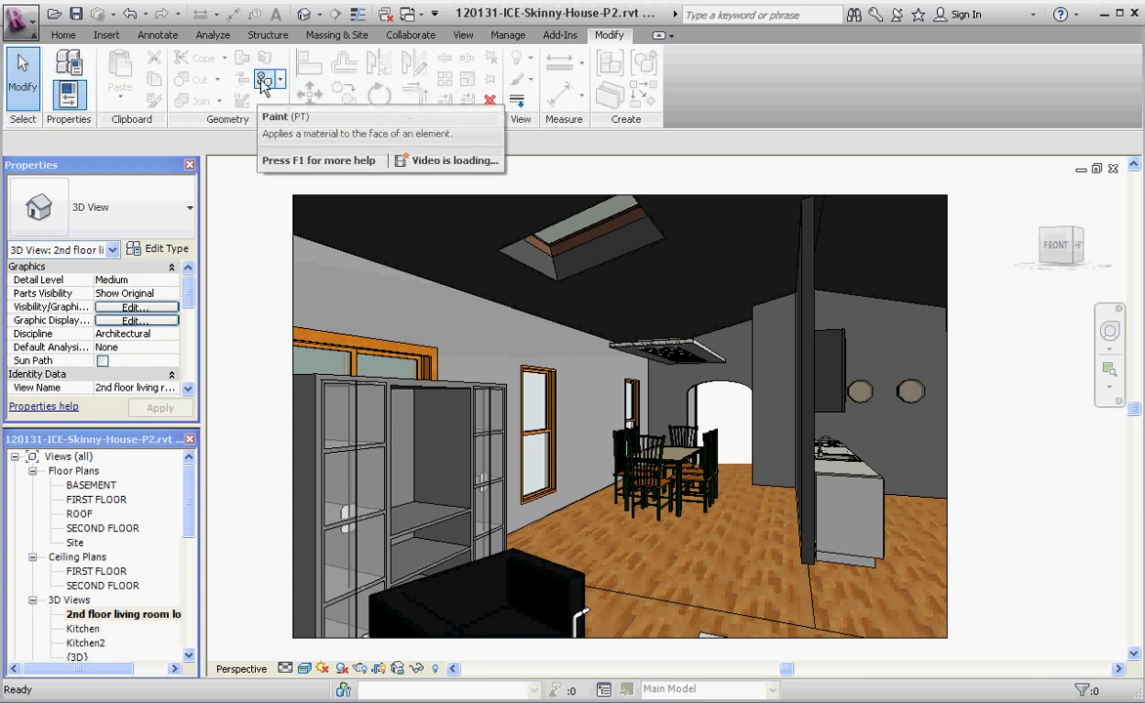
left_click(259, 80)
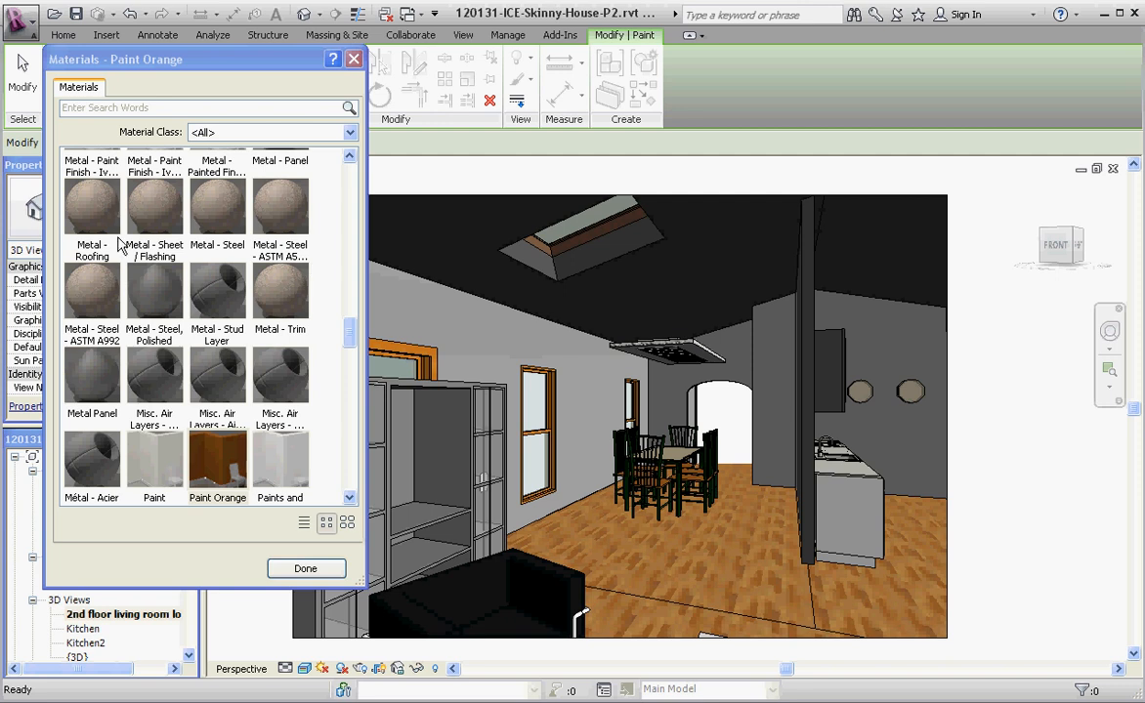
mouse_move(184, 222)
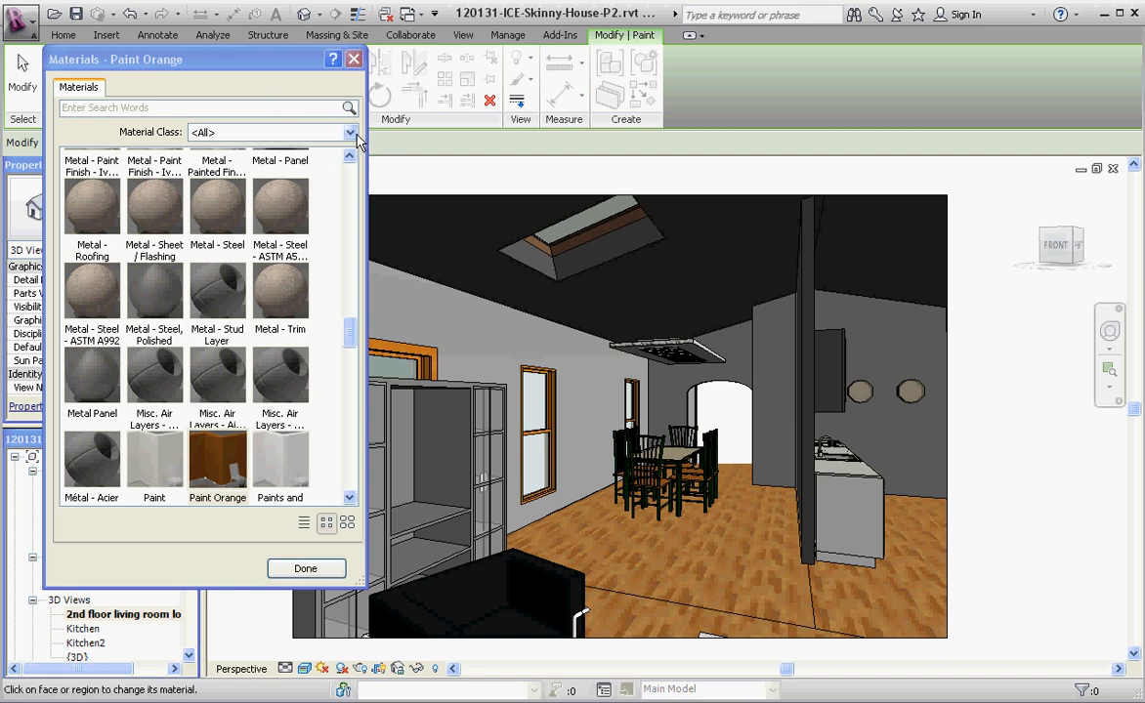
Step: Filter the Paint material browser to the Paint material class
left_click(349, 131)
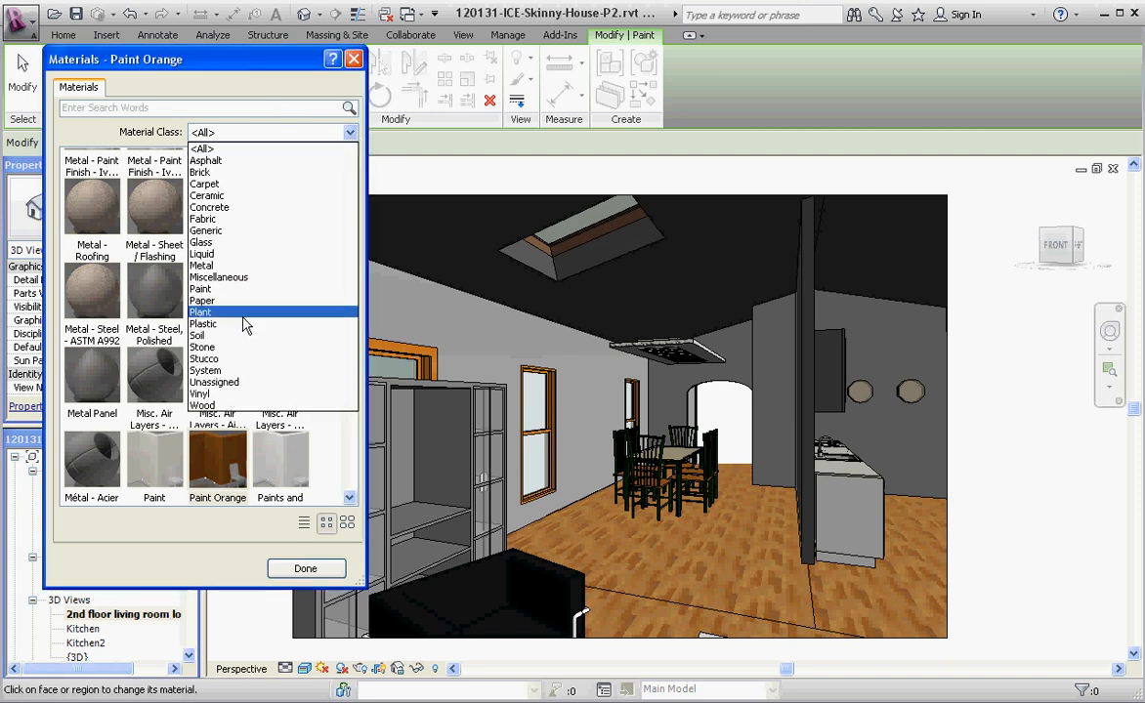
left_click(199, 312)
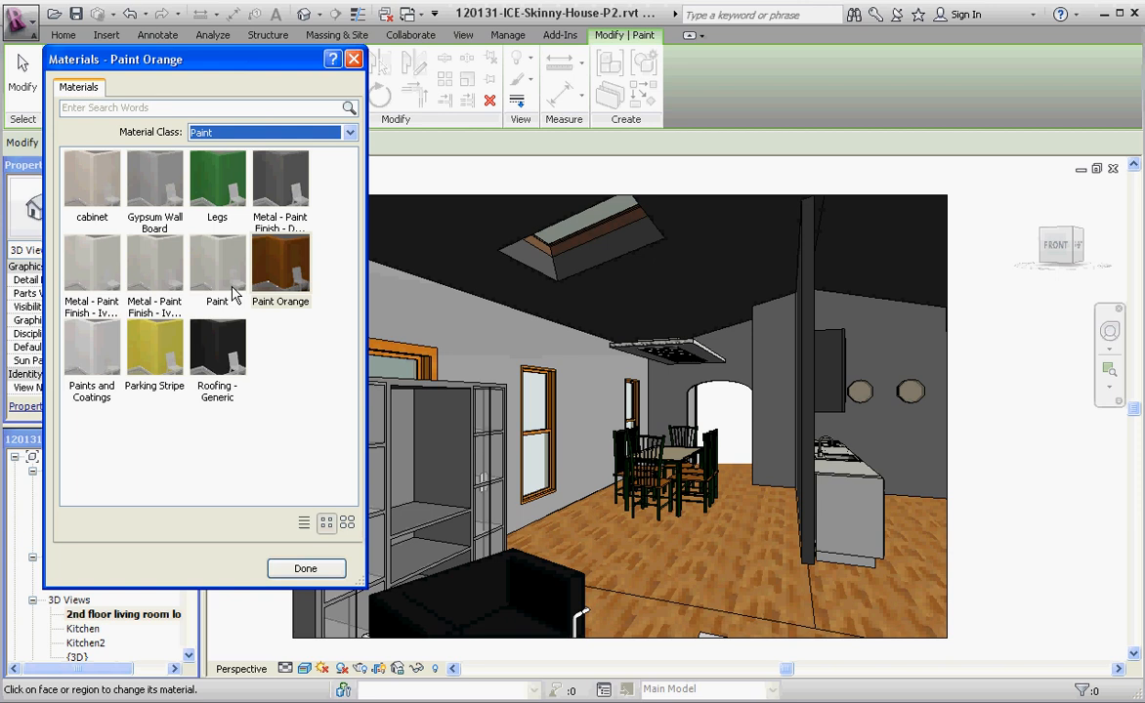
mouse_move(300, 260)
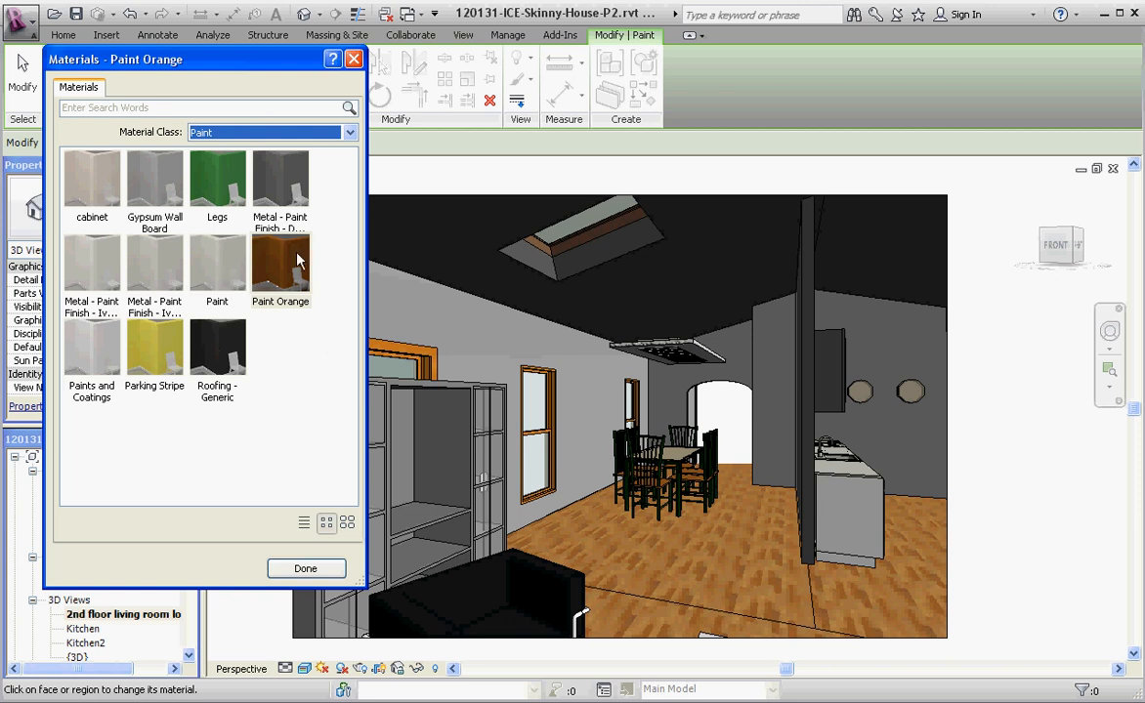
mouse_move(202, 177)
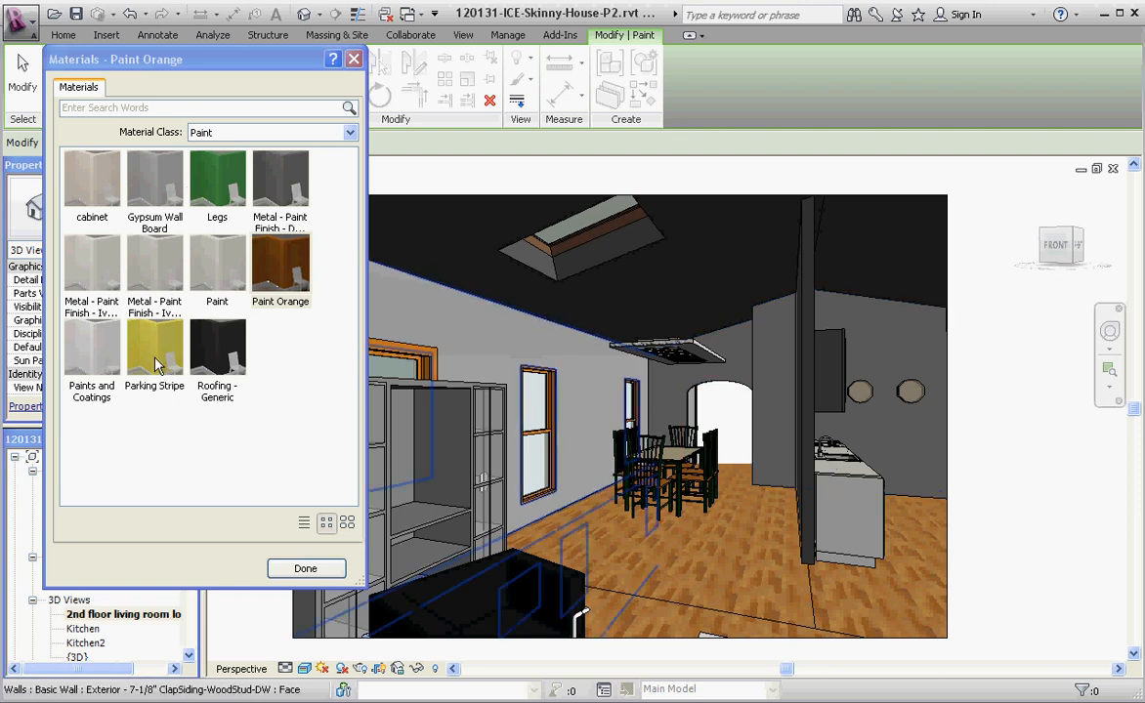
mouse_move(164, 359)
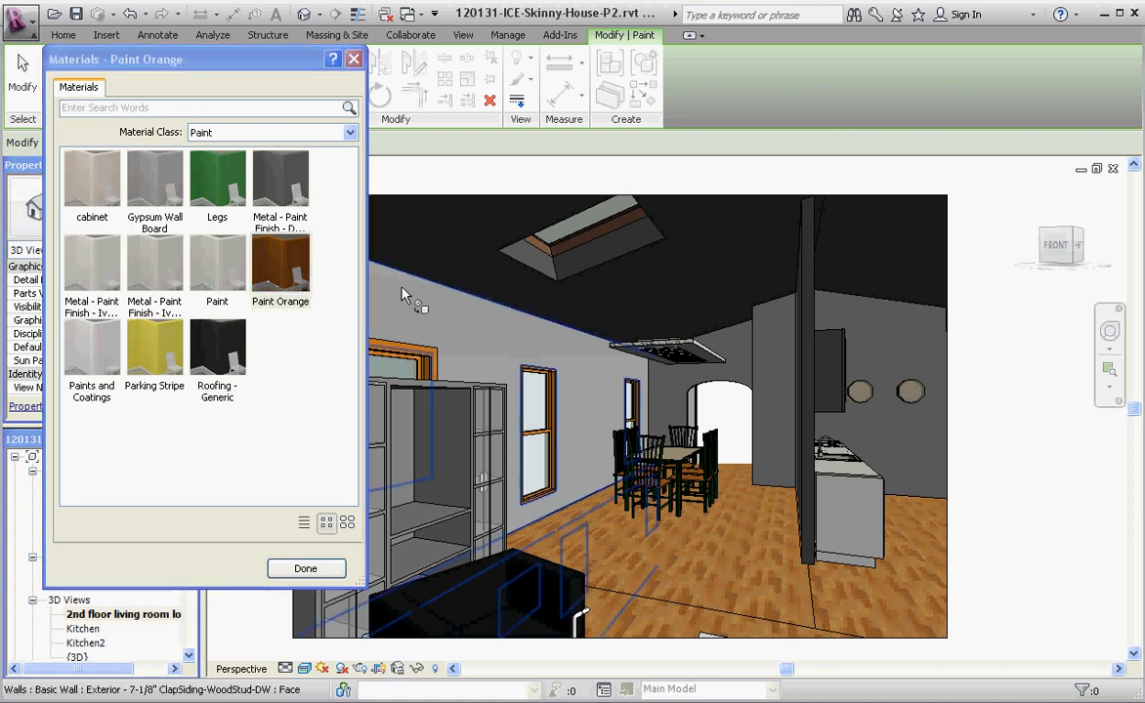
mouse_move(337, 293)
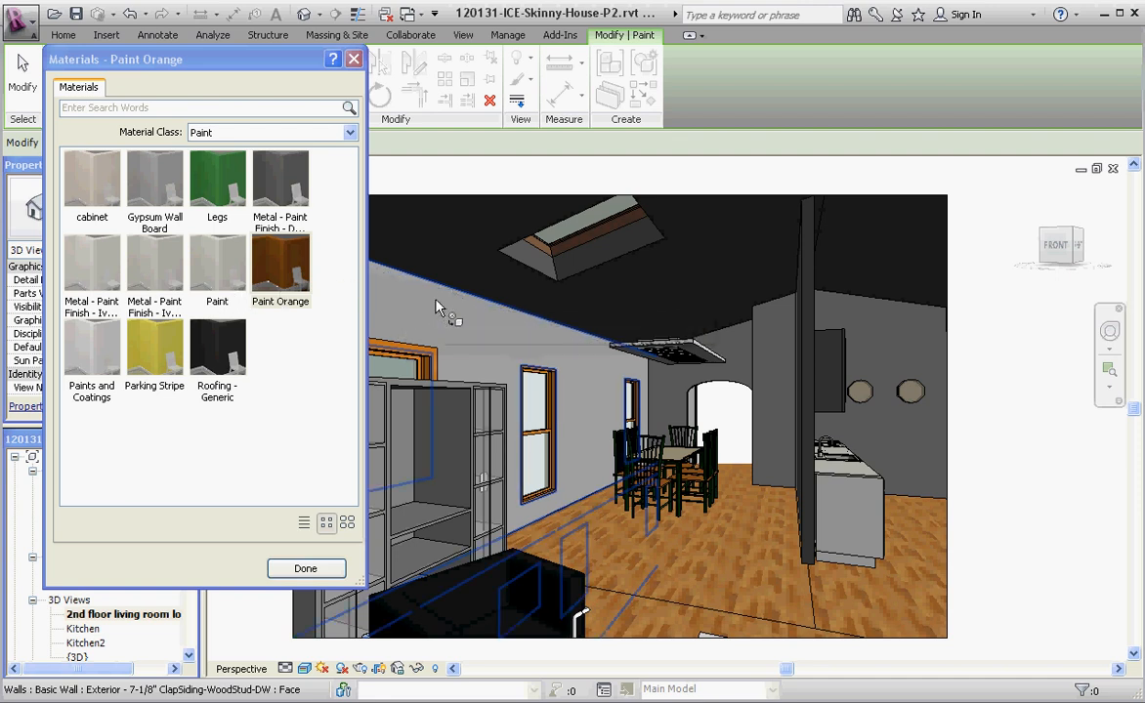
mouse_move(438, 311)
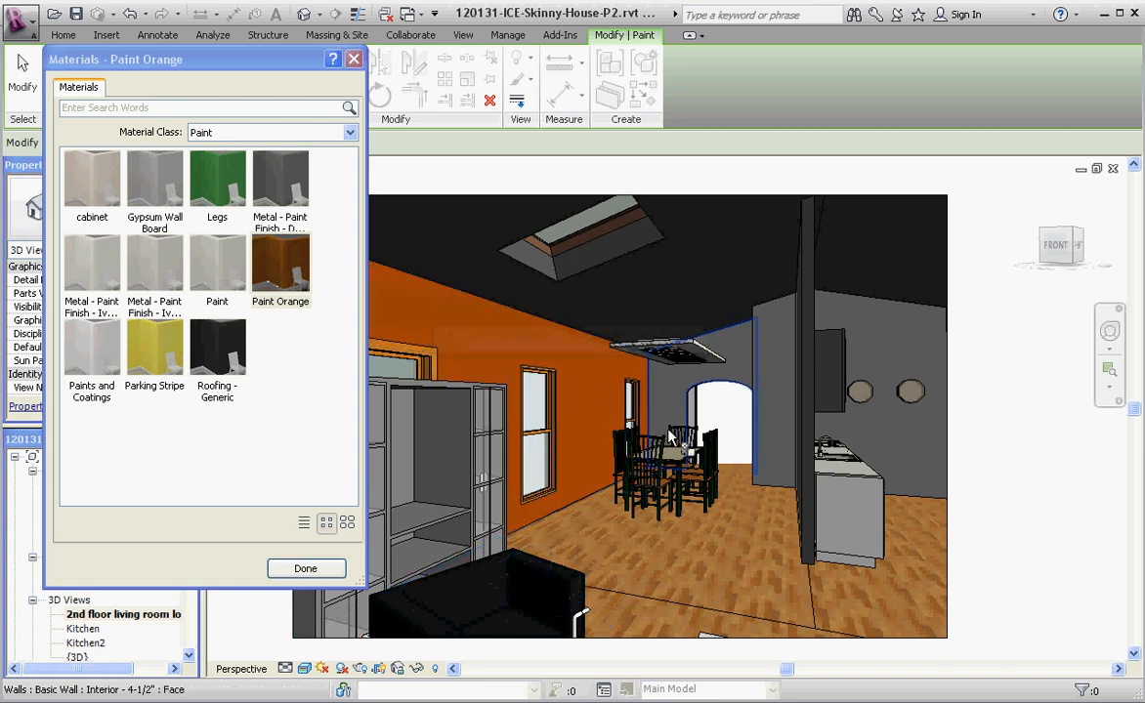
Step: Paint the back wall around the arch with yellow Parking Stripe, then pick green Legs
left_click(154, 347)
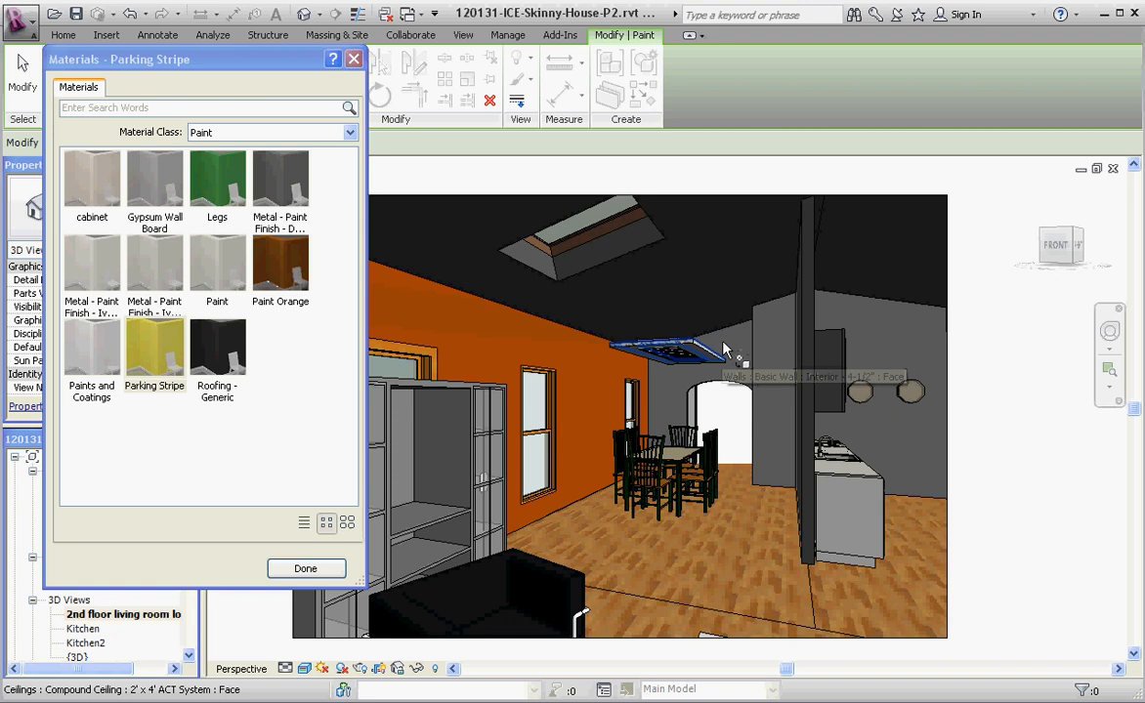
left_click(727, 344)
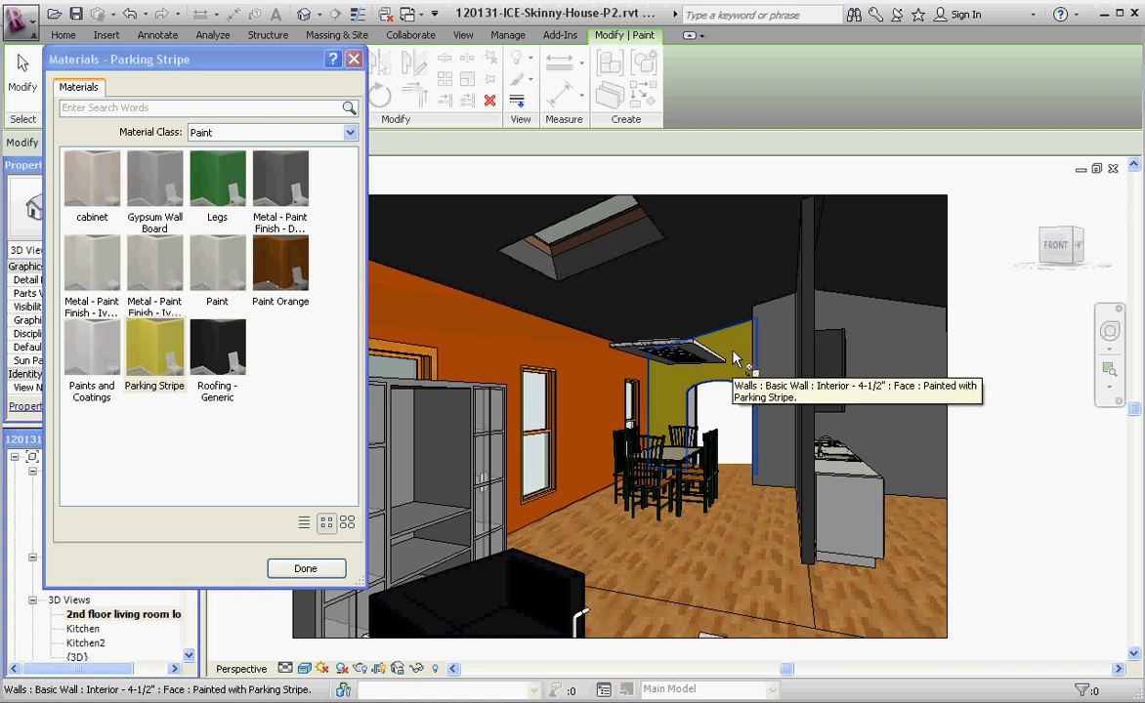
left_click(217, 180)
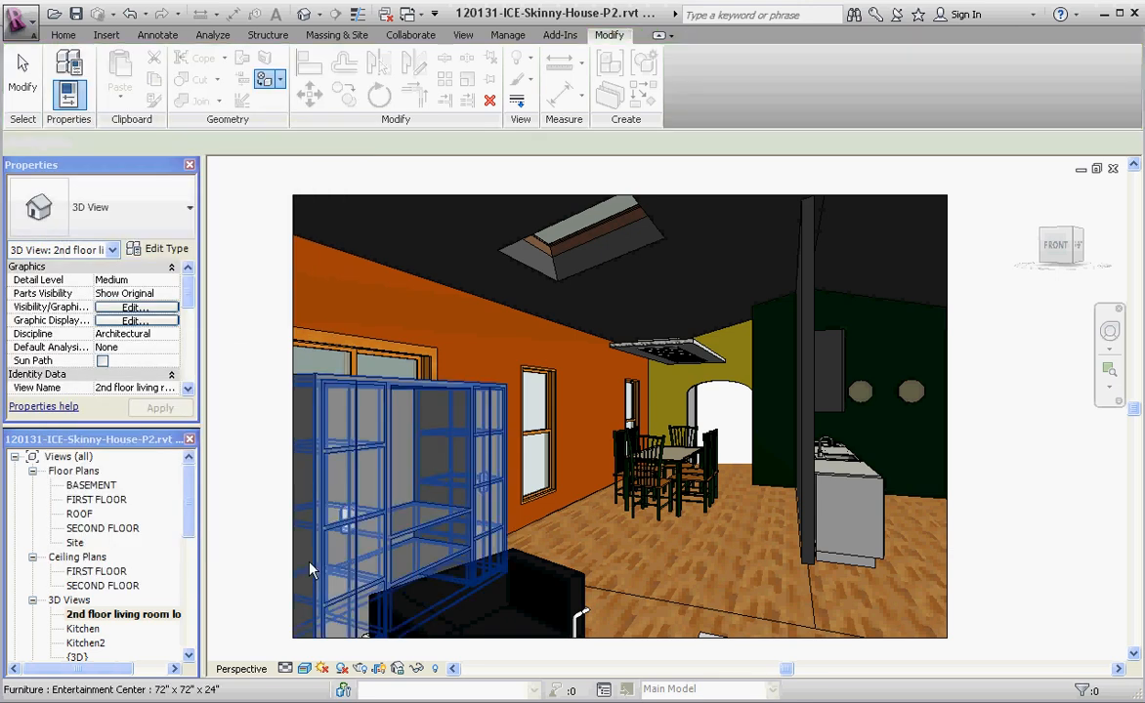
mouse_move(312, 569)
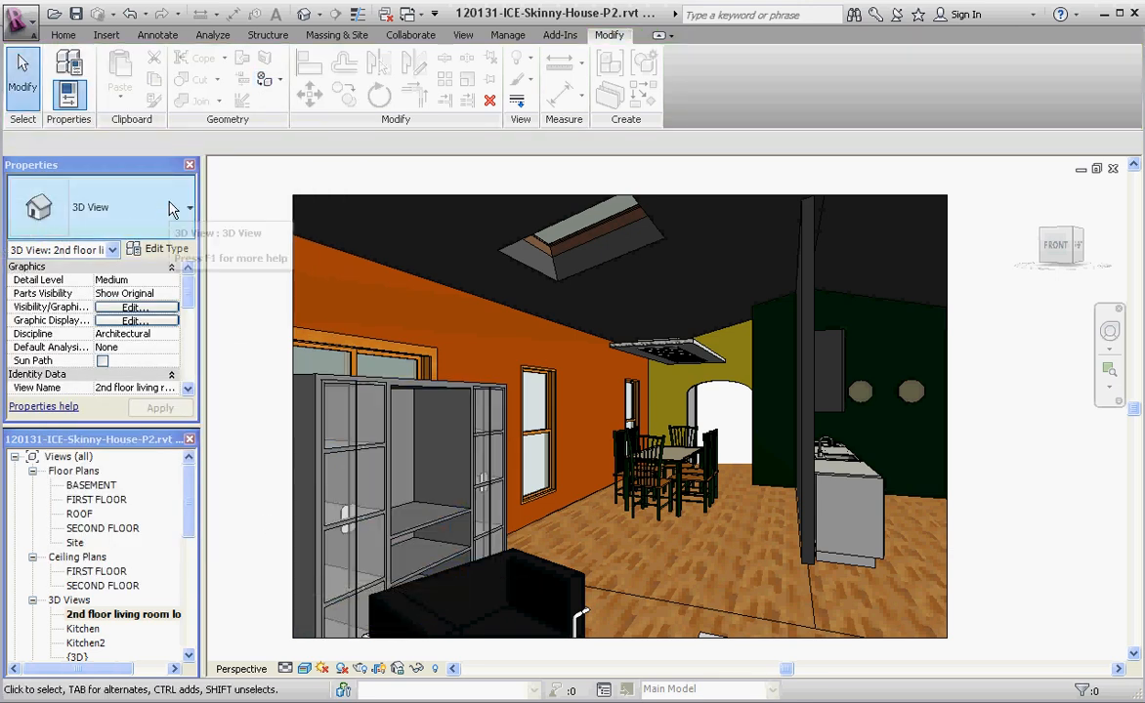
Step: Open the Rendering dialog from the View tab for the painted living room, Draft quality
left_click(463, 34)
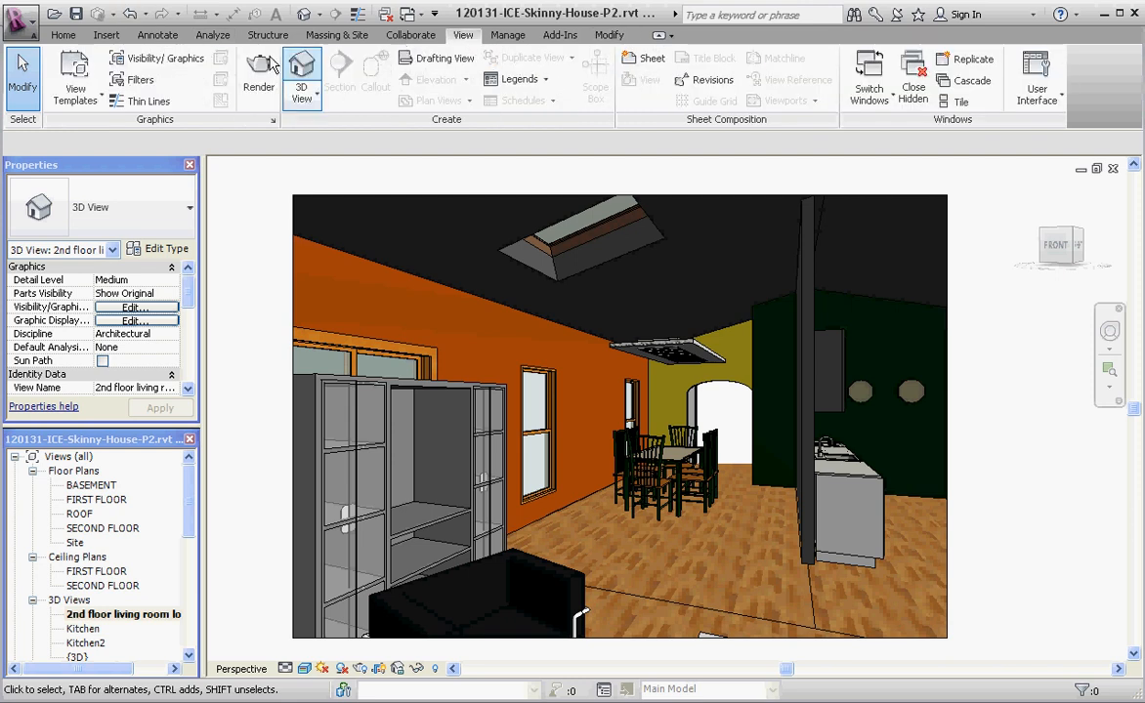
mouse_move(259, 69)
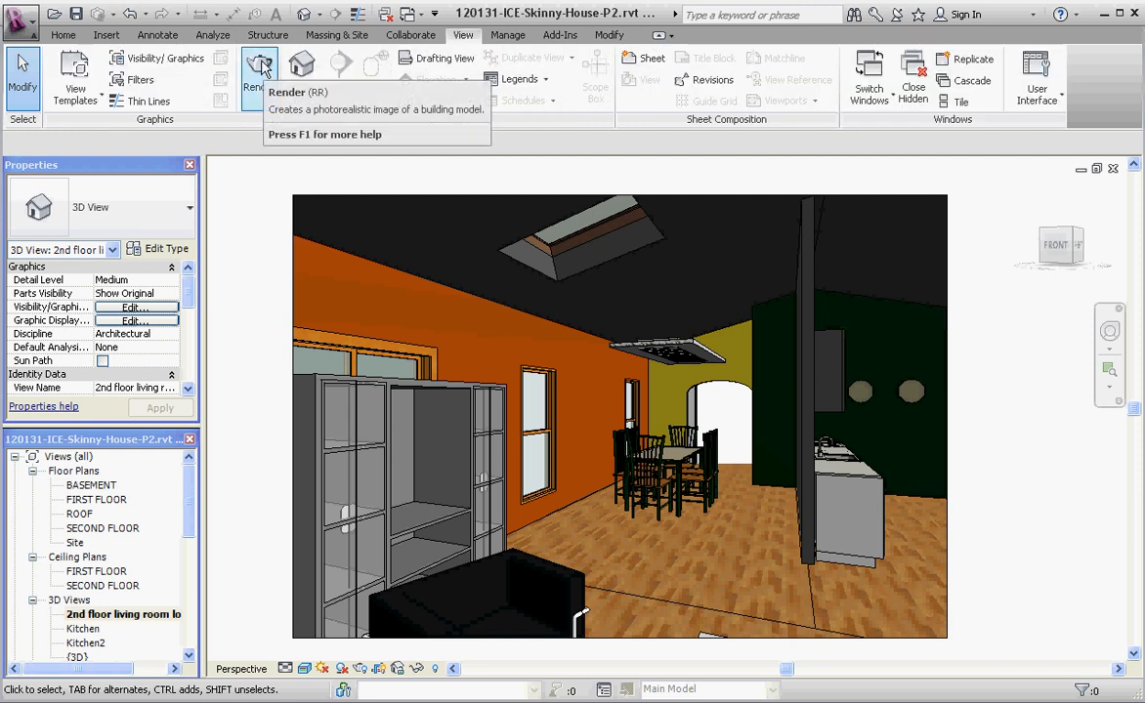
left_click(257, 68)
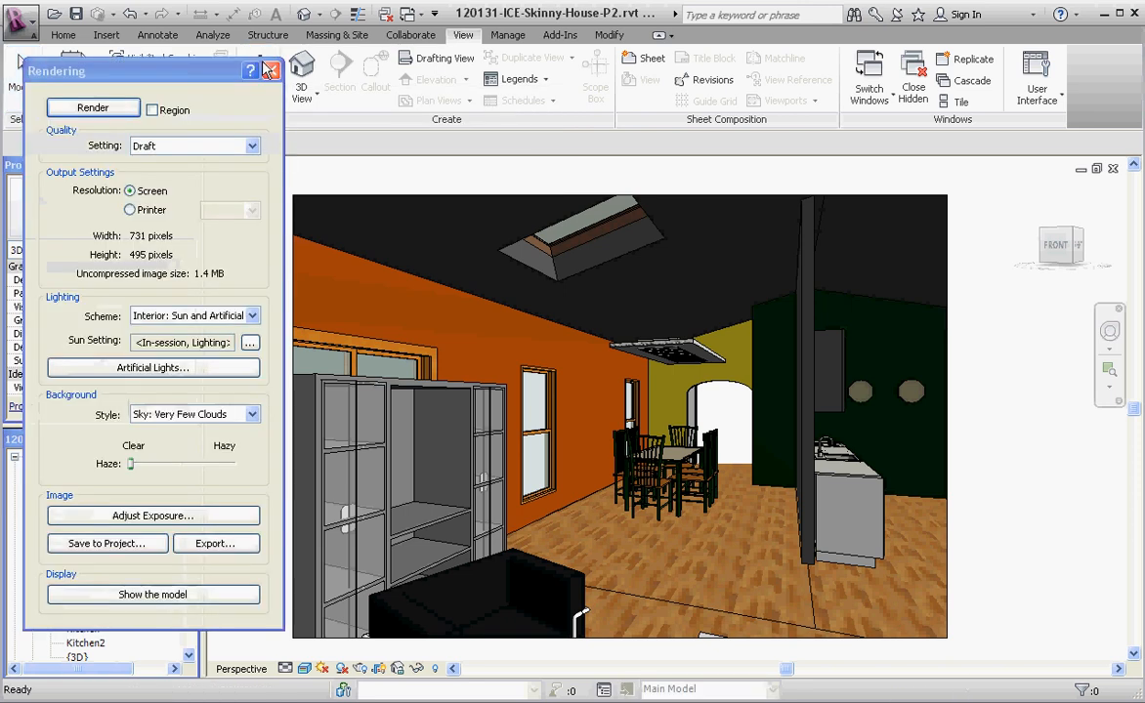